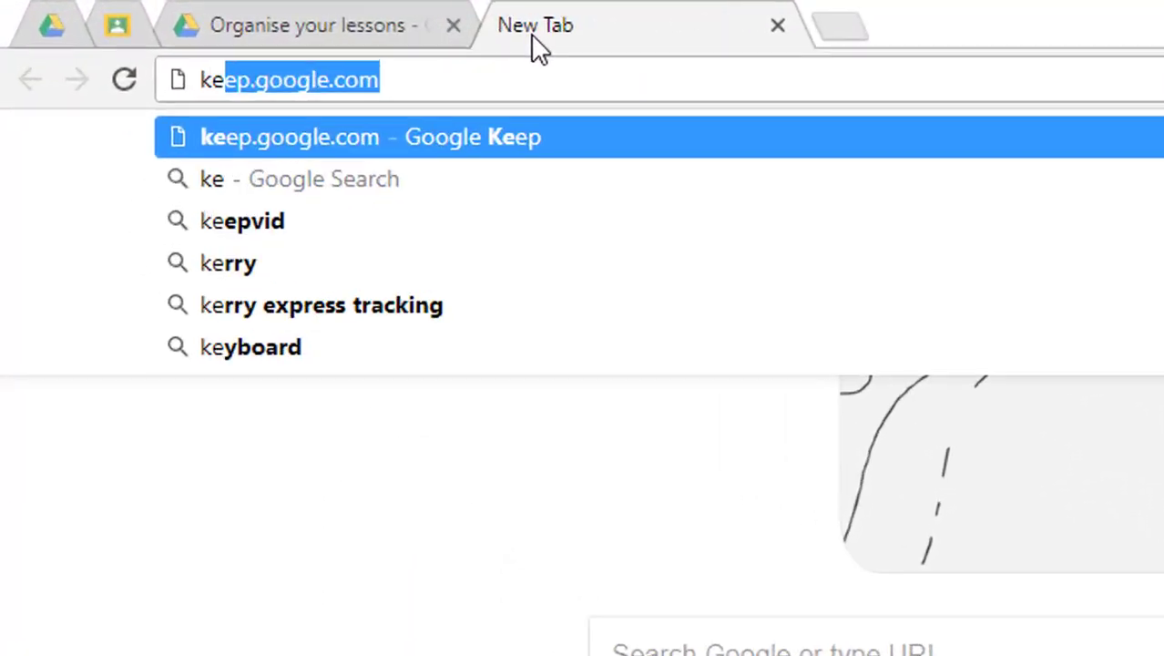
Load keep.google.com in a new browser tab to show the empty Keep board.
key(Enter)
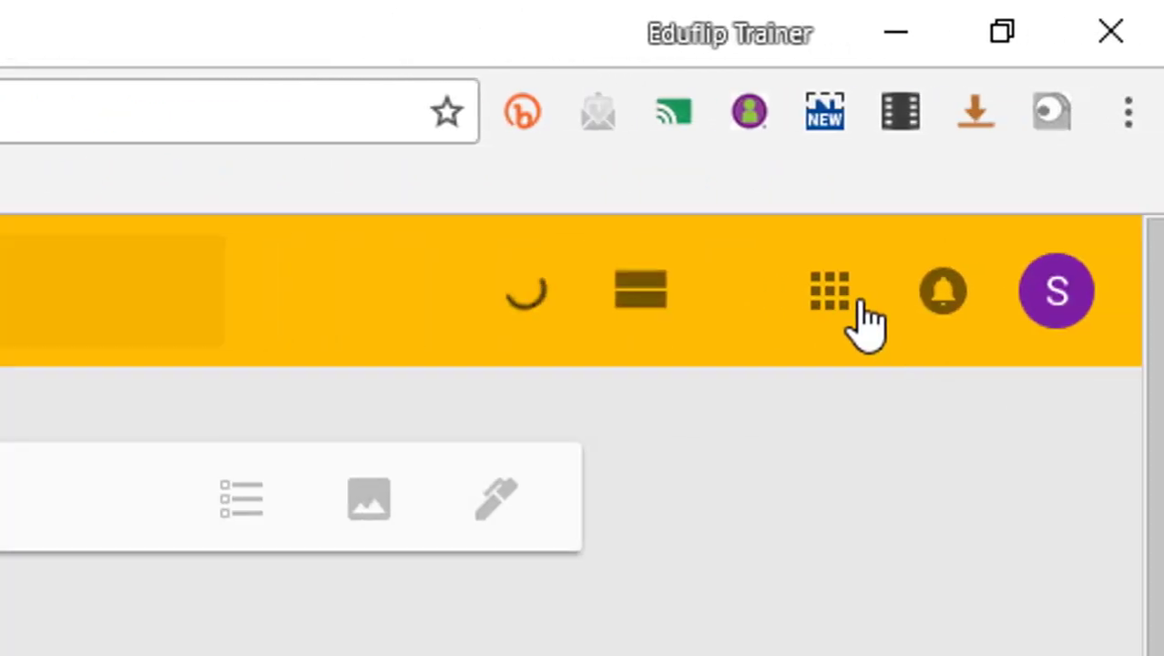
click(826, 289)
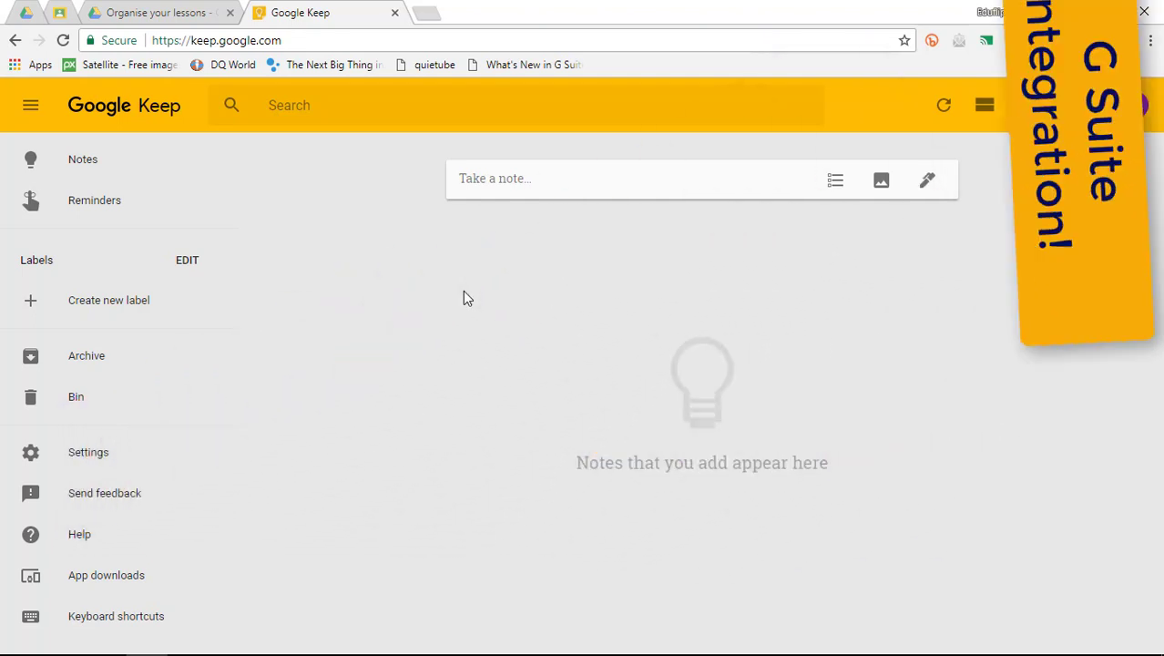
click(628, 178)
text(ca)
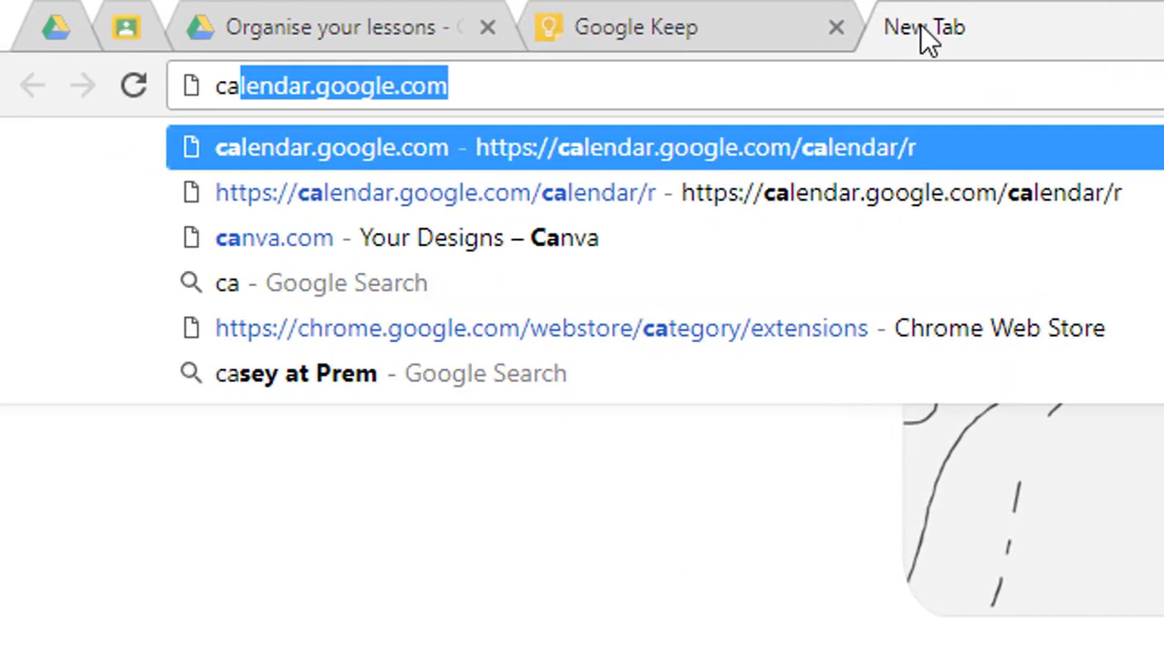
Go to canva.com and start a blank Social Graphic design.
click(273, 237)
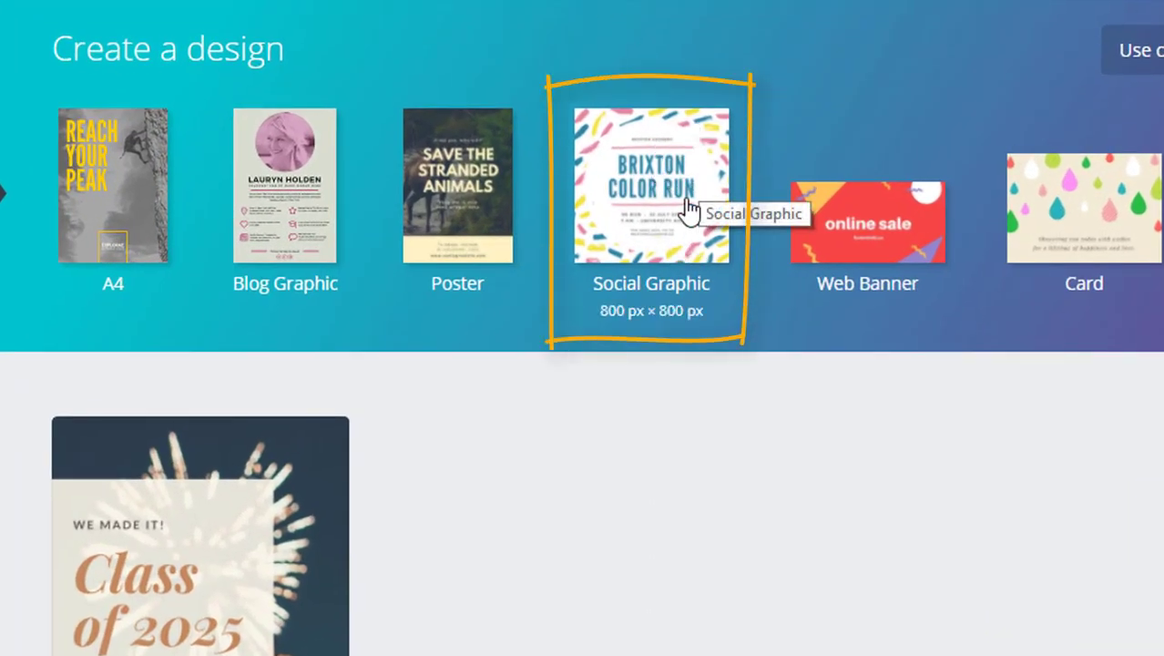
click(651, 186)
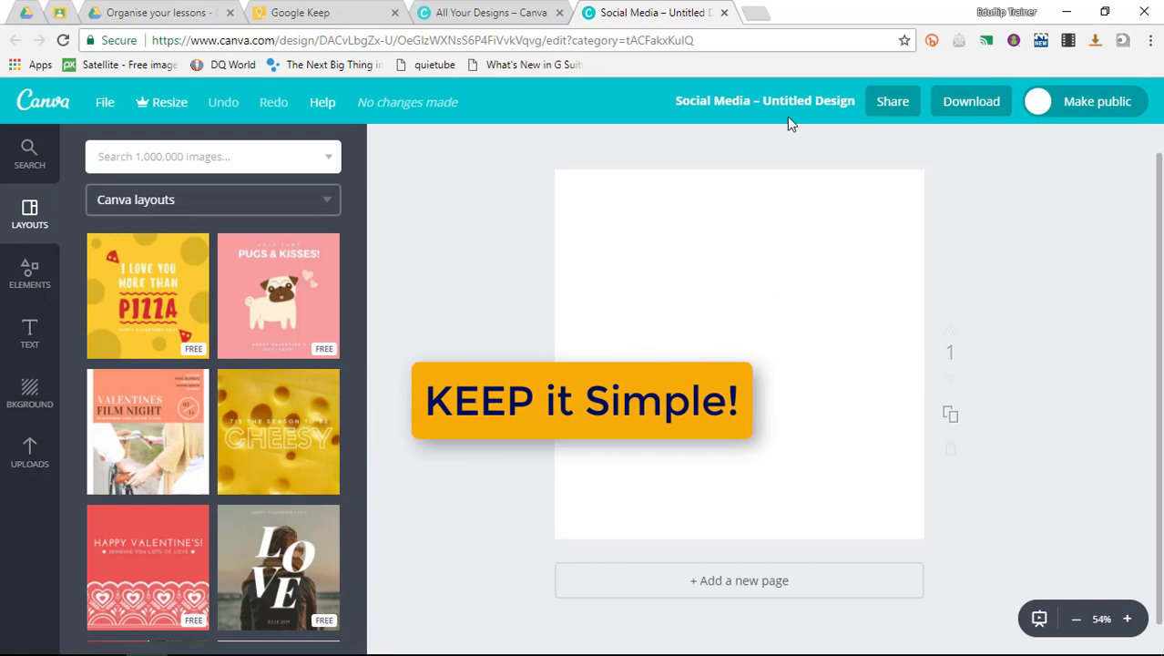
Rename the untitled Canva design to 'Maths'.
click(779, 101)
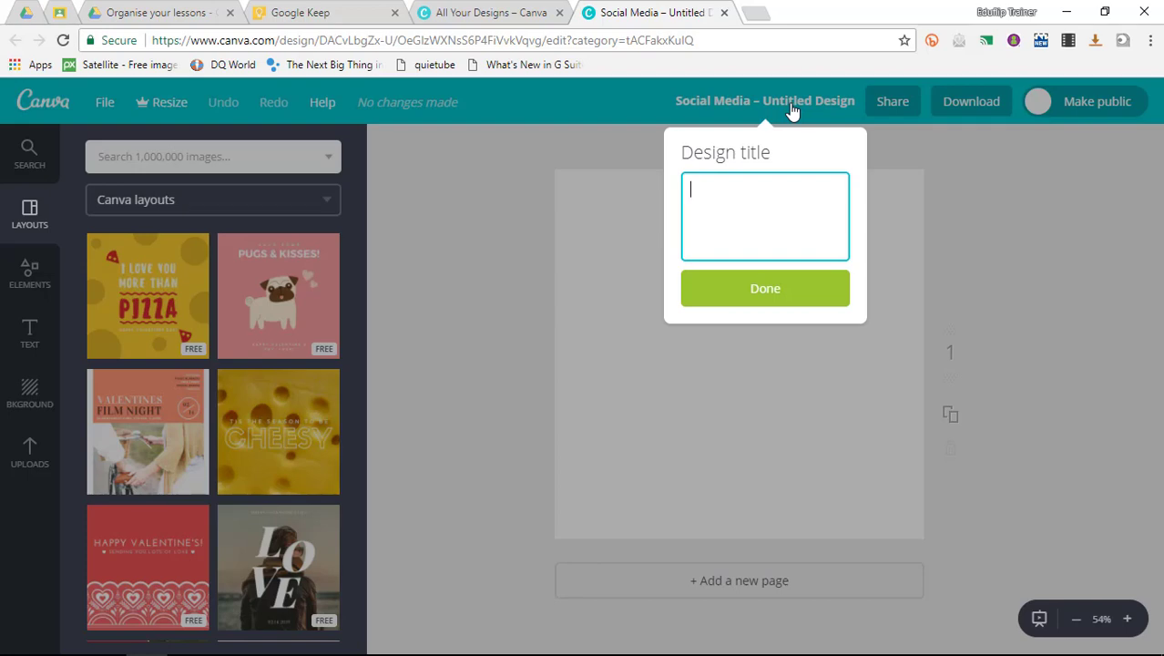
text(Maths)
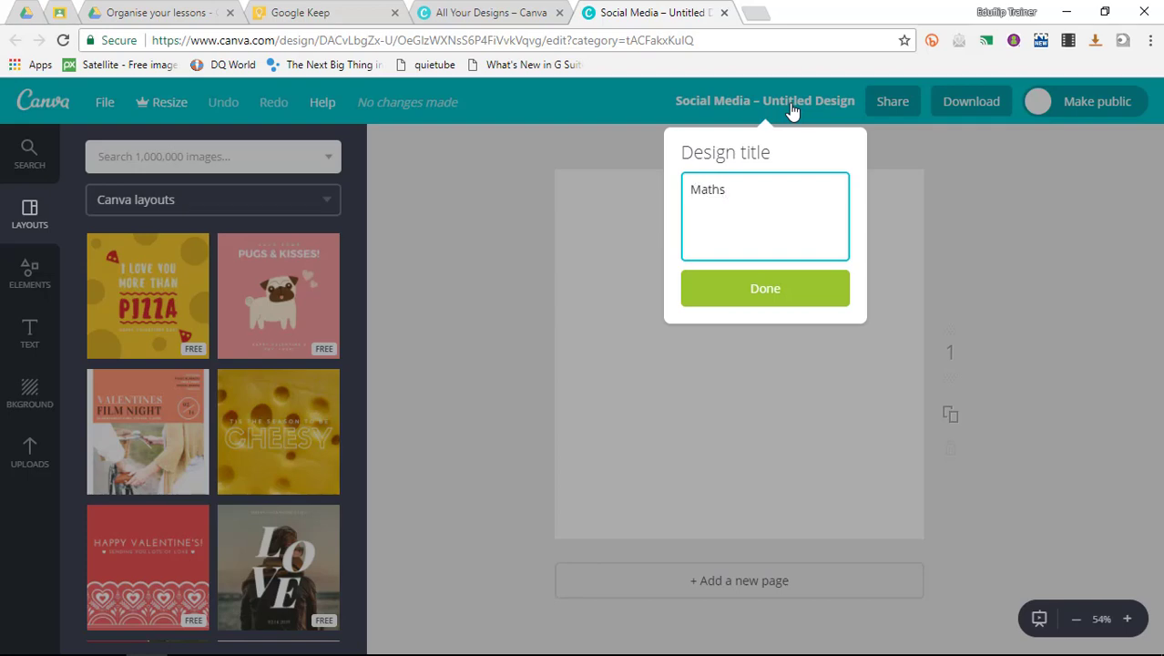
click(765, 288)
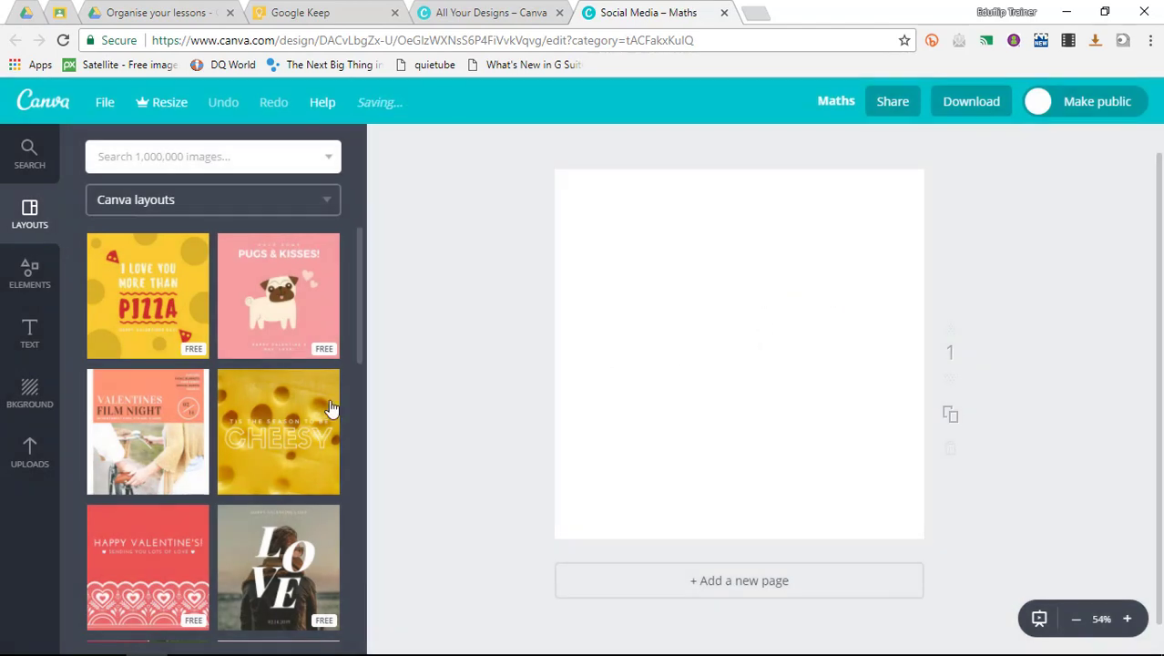
scroll(down, 3)
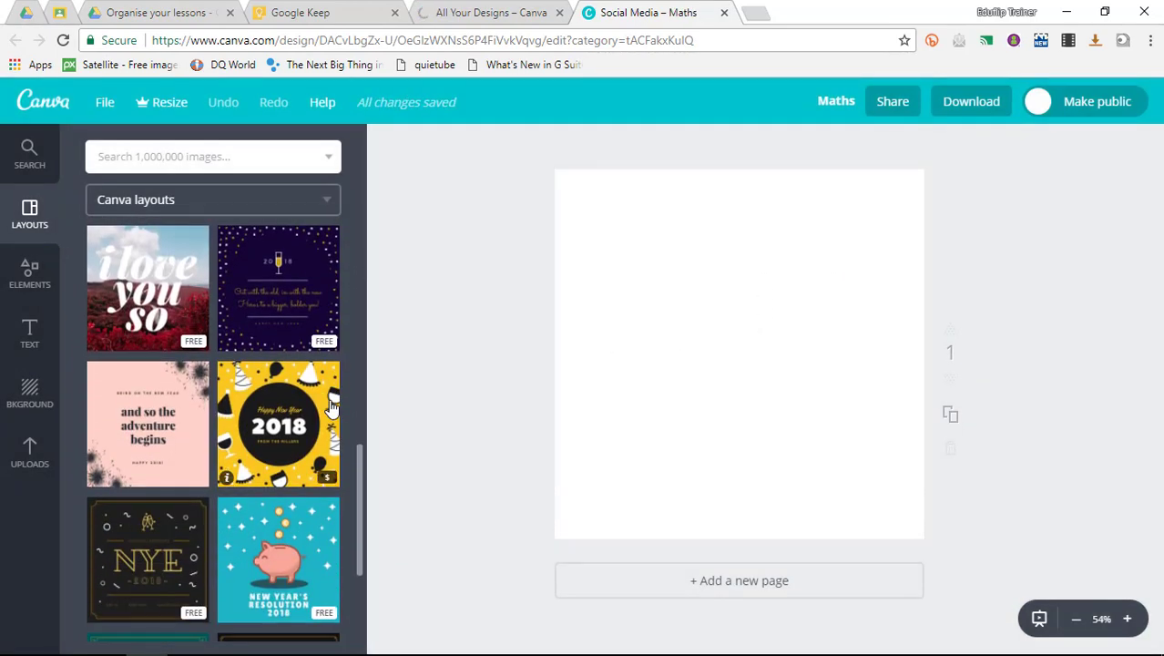
Apply the Happy New Year 2018 layout and change its text to Lesson Plan, Maths, 08.00-09.00.
click(277, 424)
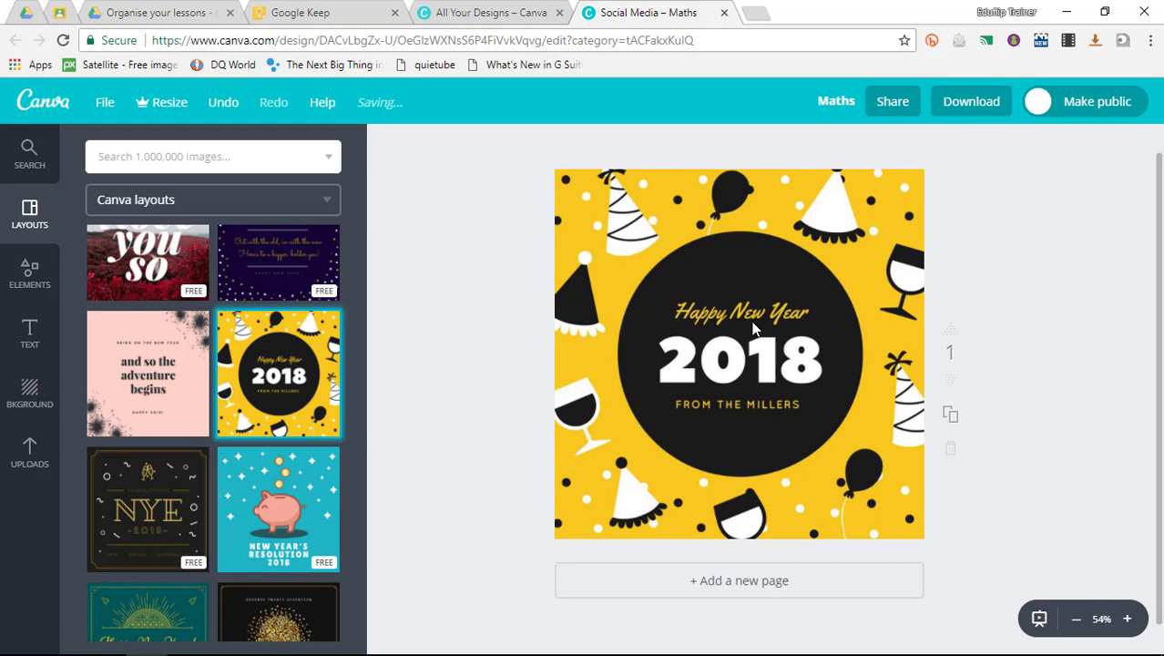
click(753, 327)
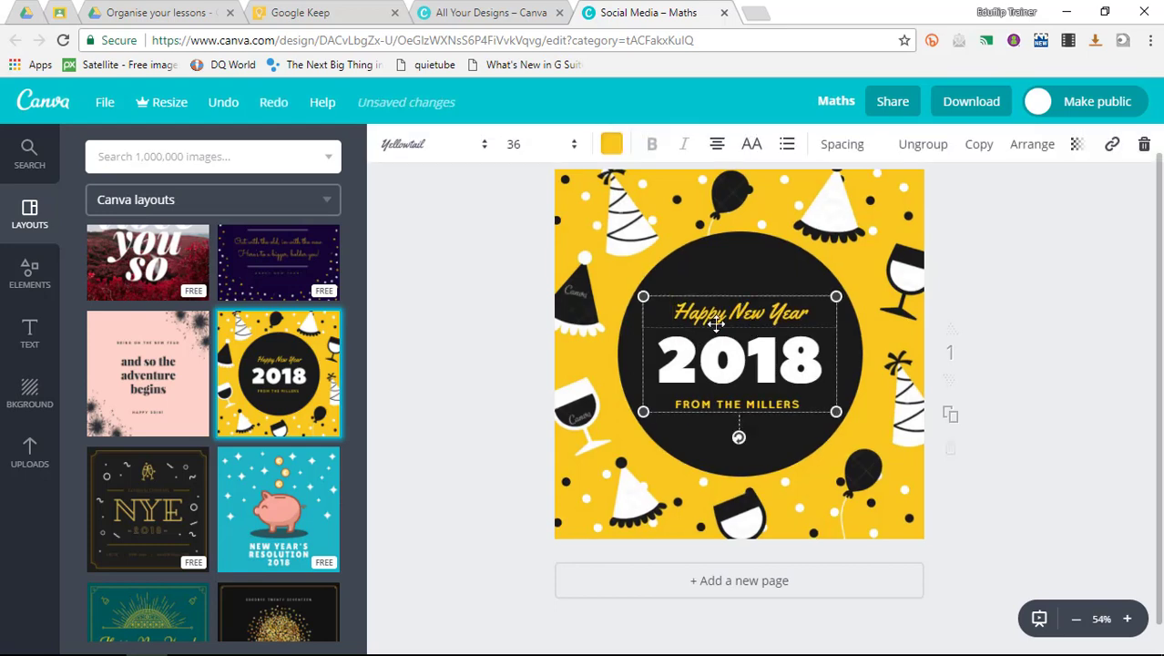
text(Lesson Plan)
text(Maths)
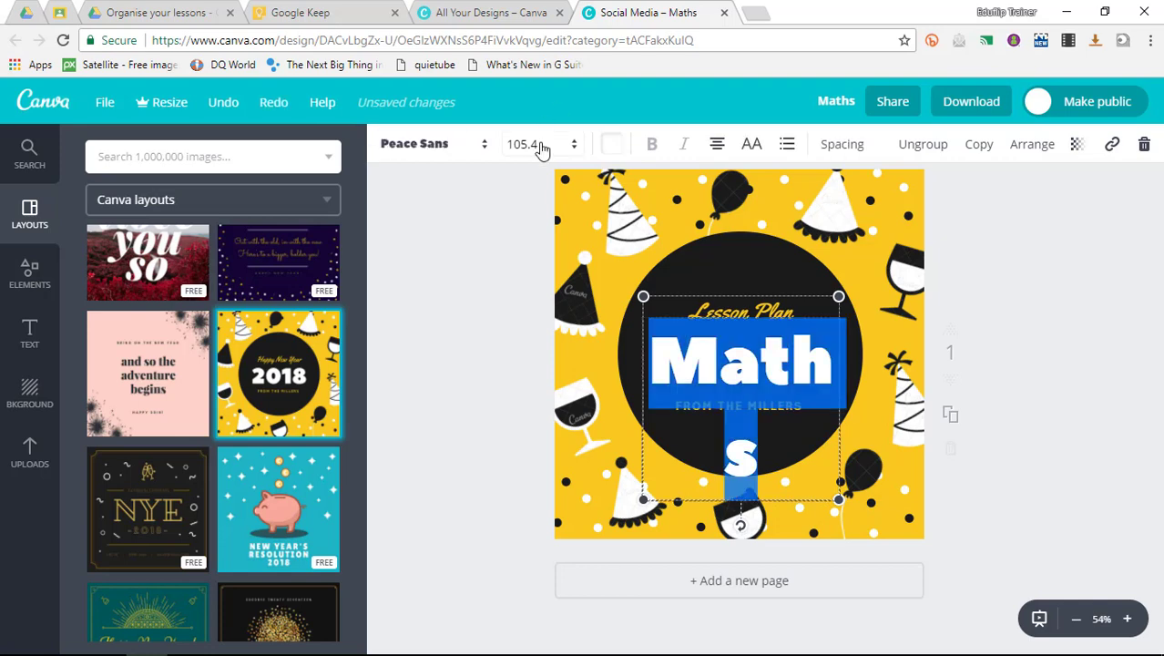
click(577, 144)
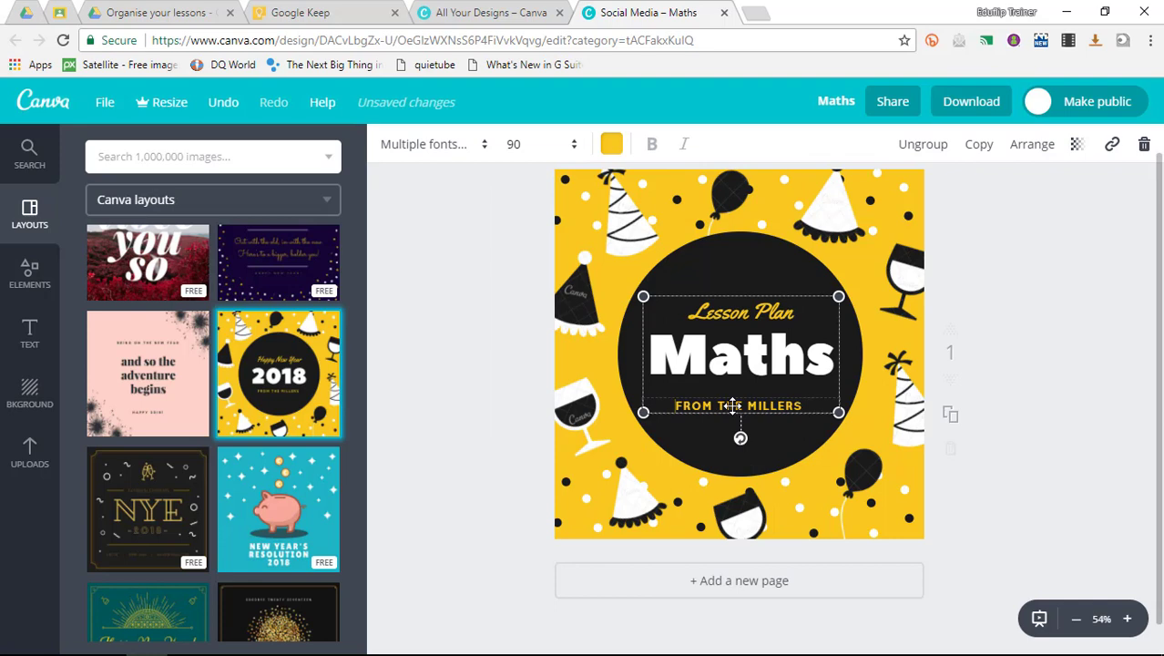
triple_click(739, 405)
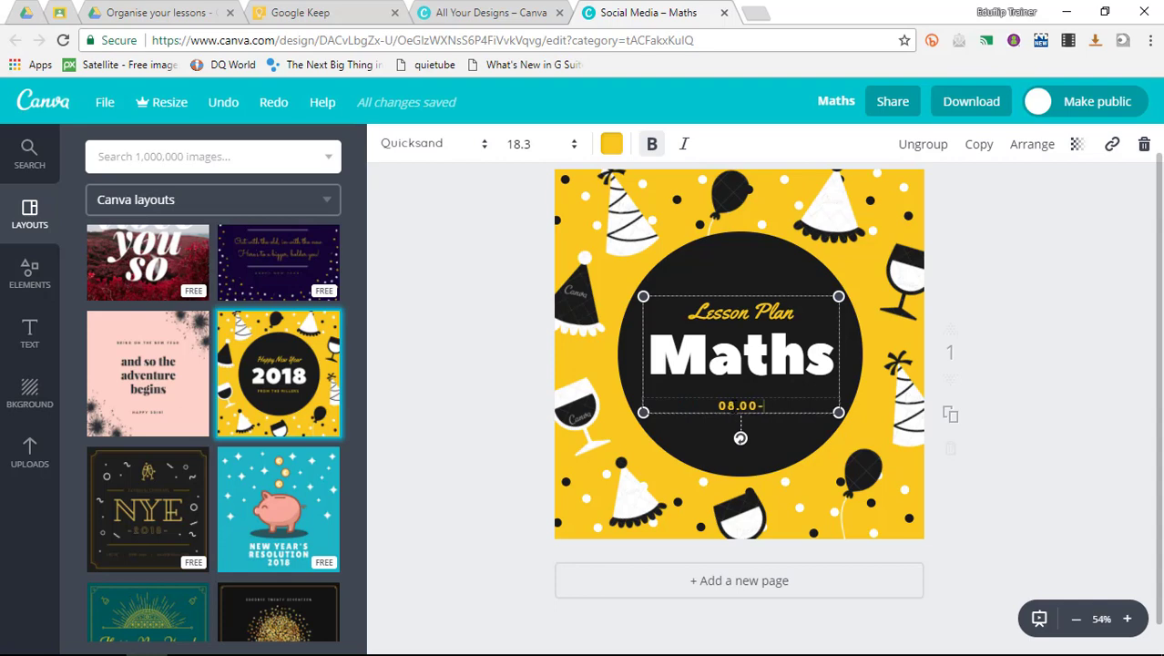
text(09.00)
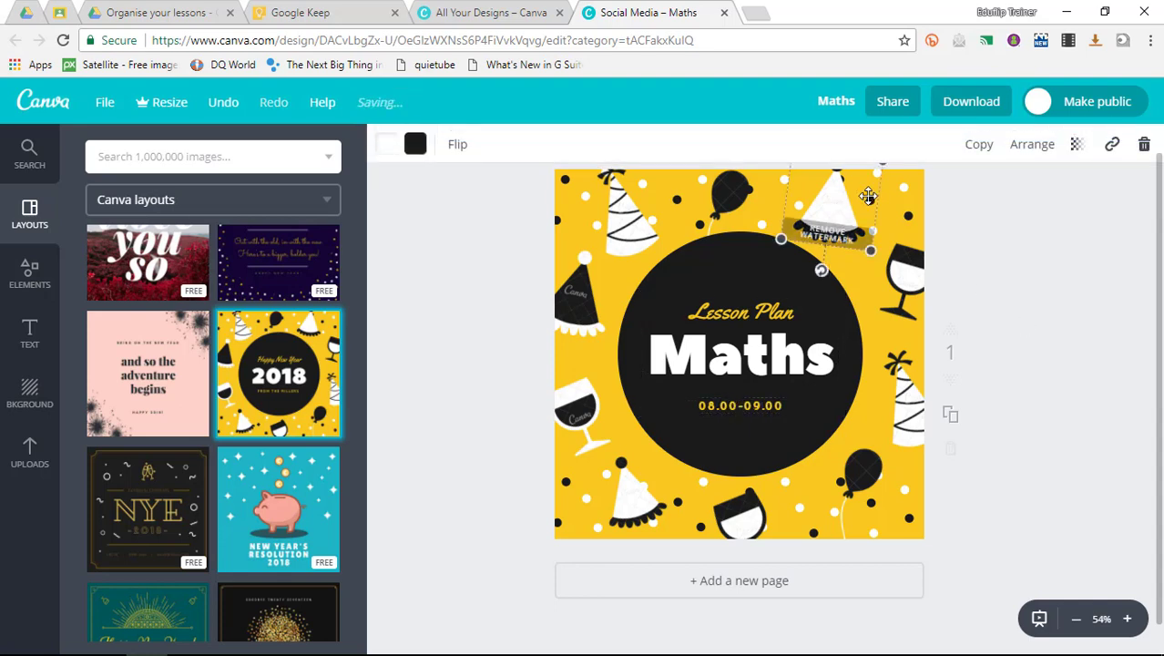
Delete the party hat decorations and download the design as Maths.png.
click(1014, 244)
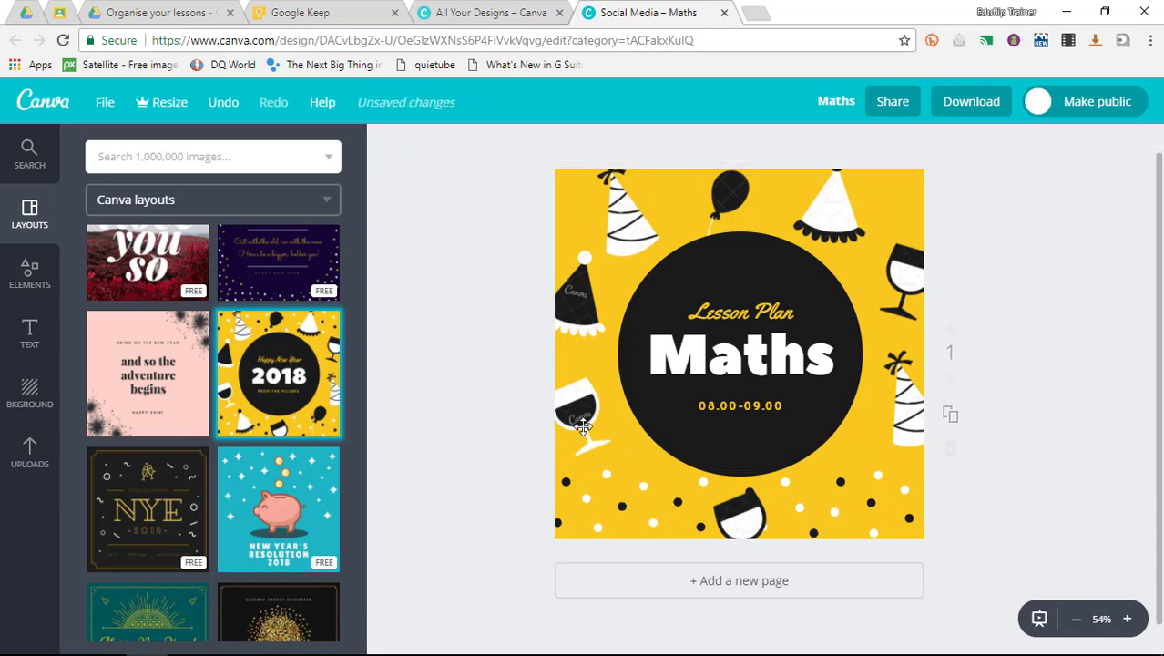
click(583, 428)
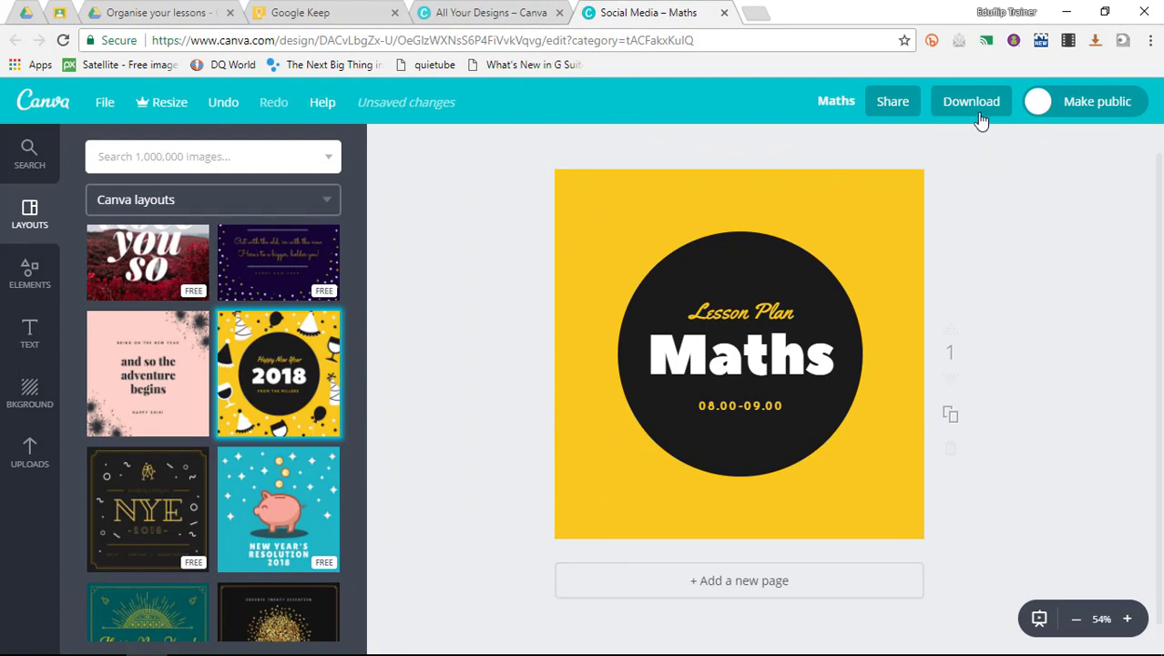
click(971, 100)
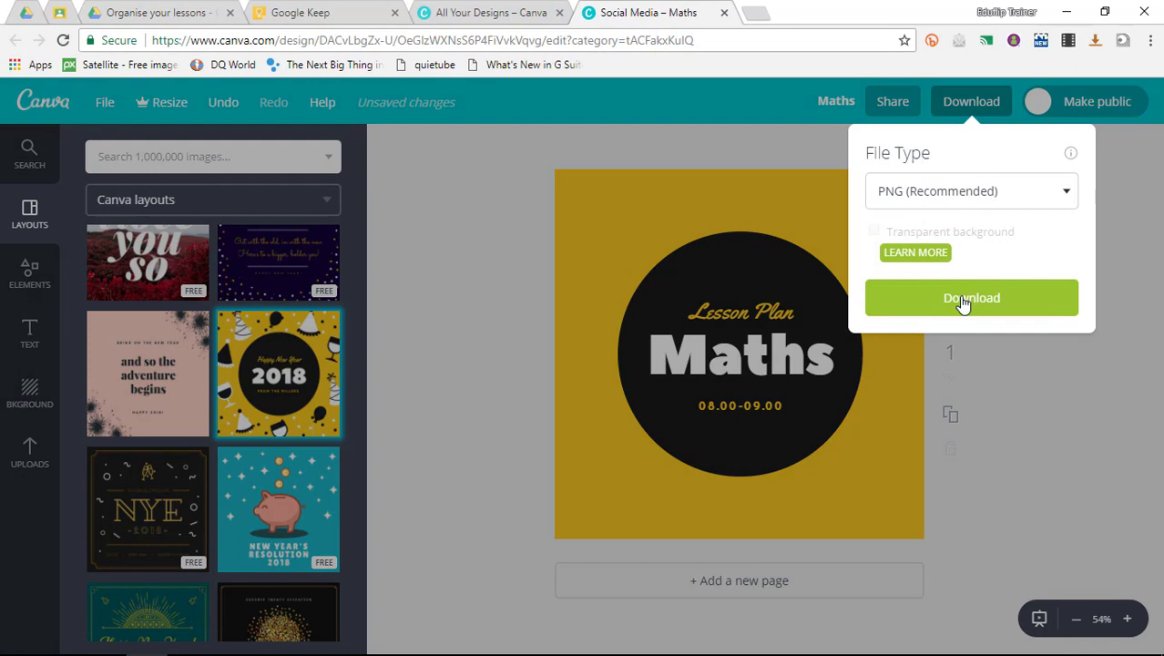
click(971, 297)
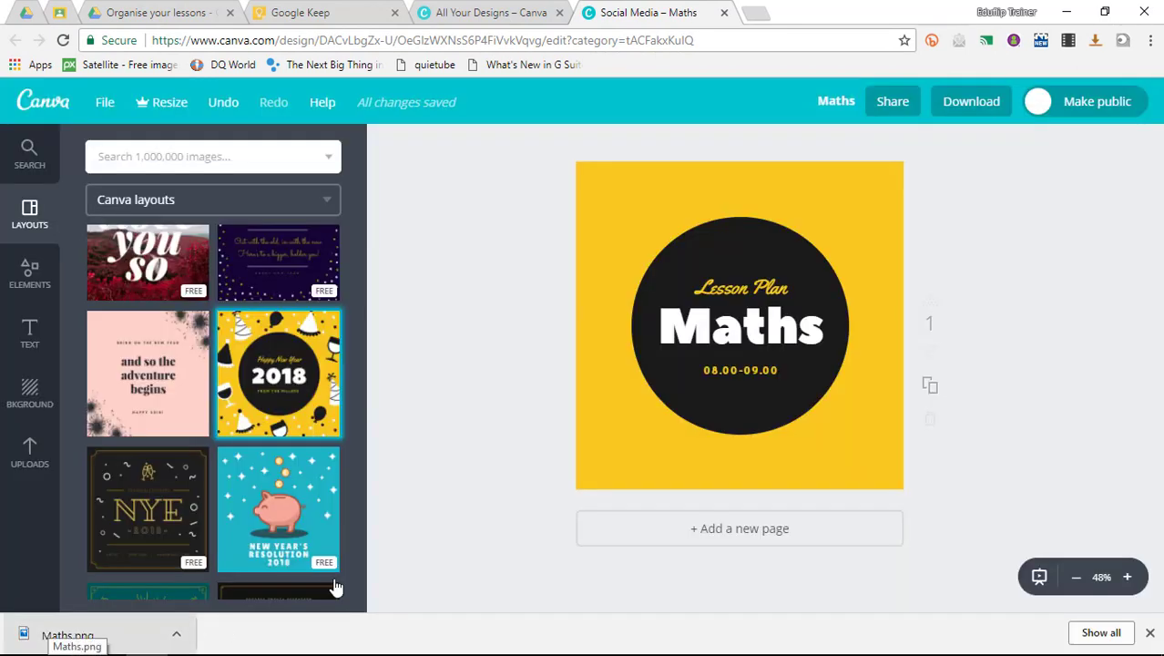
click(740, 326)
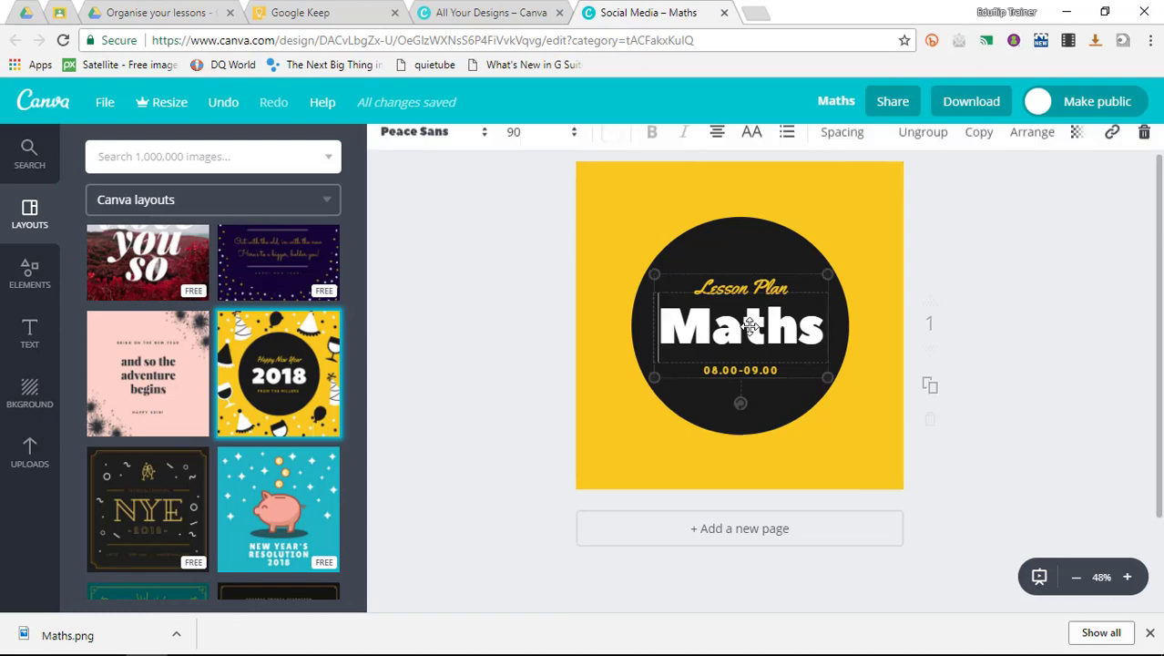
Change the text to English and 09.00-10.00, with blue accent text and background.
text(English)
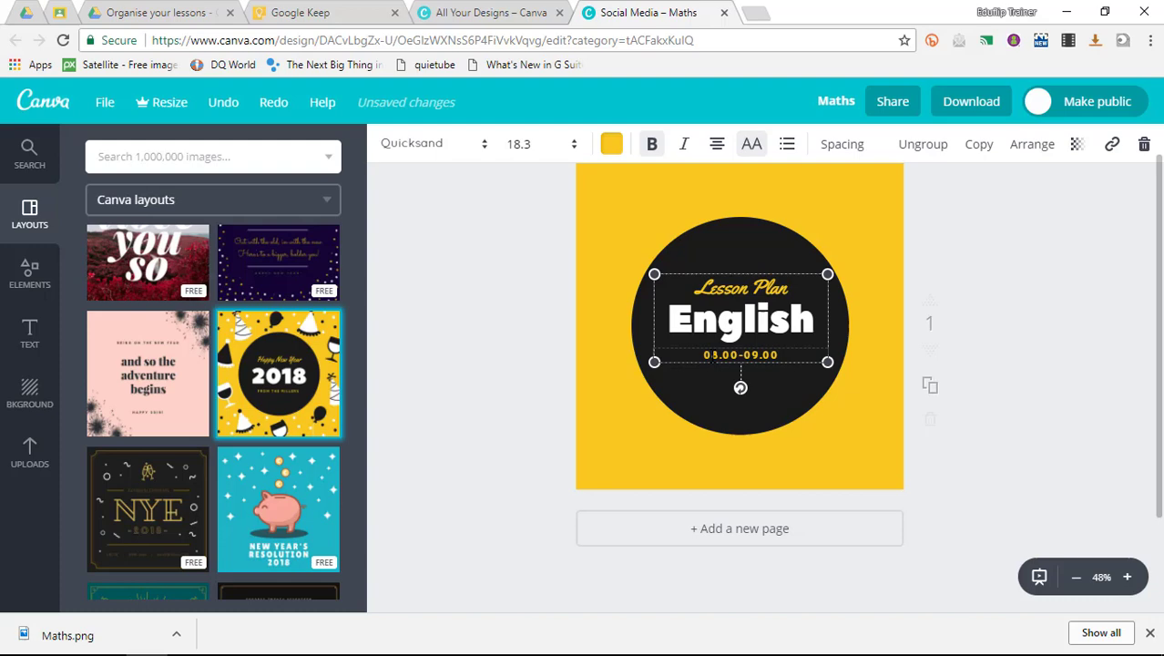
mouse_move(866, 405)
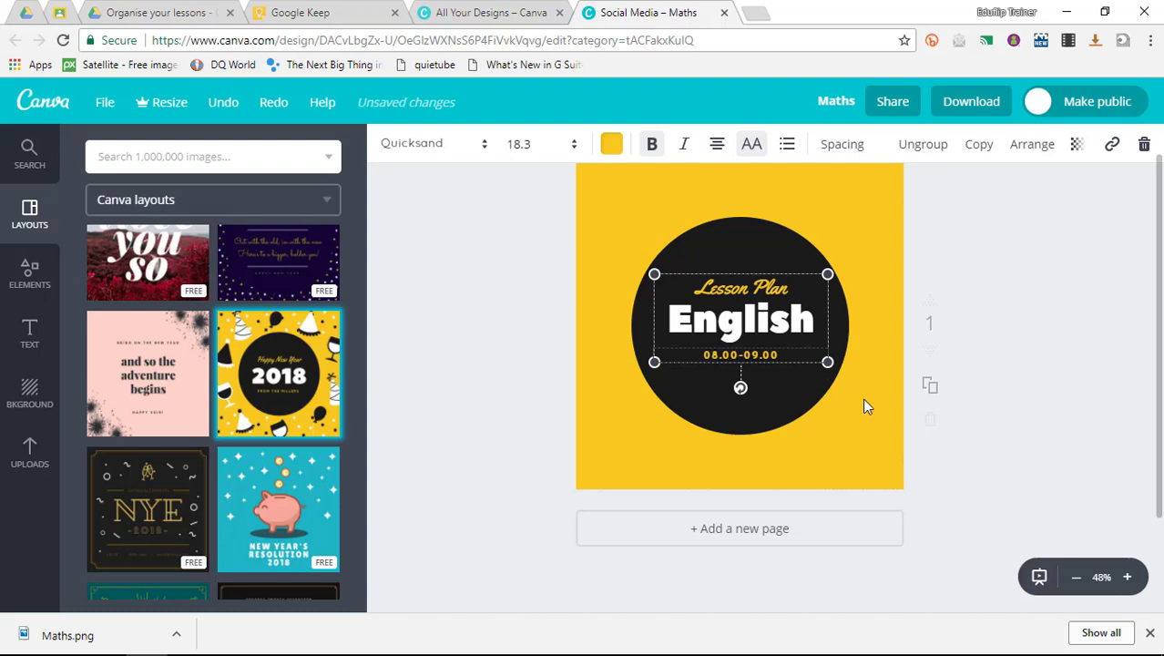
text(09.00-9.00)
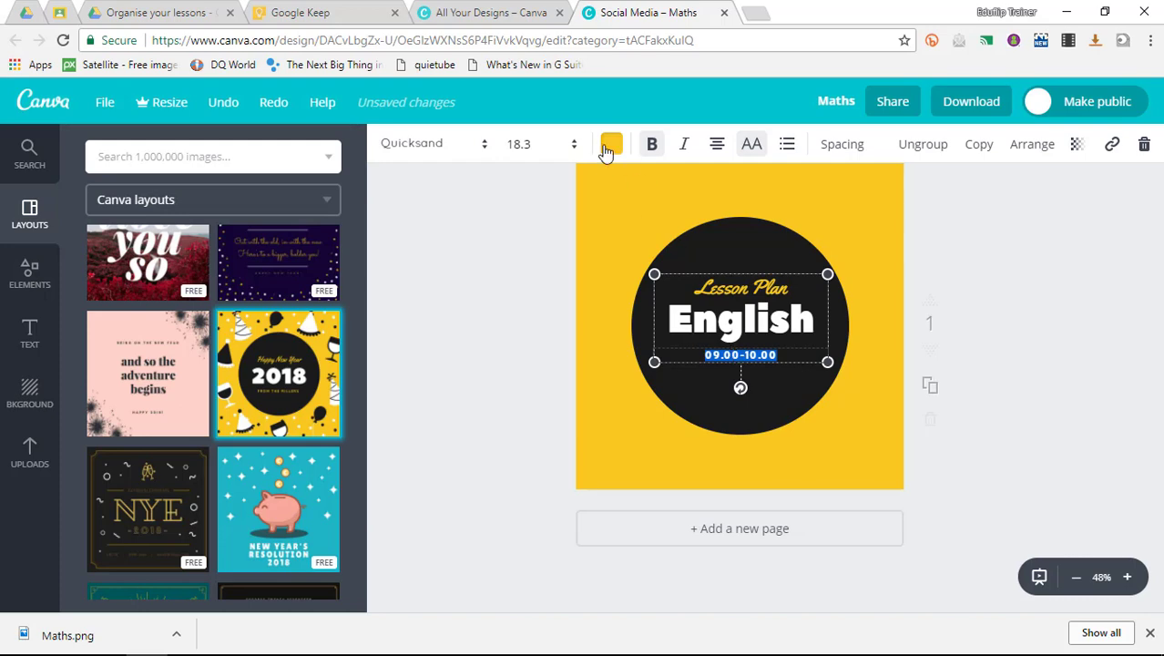
click(607, 143)
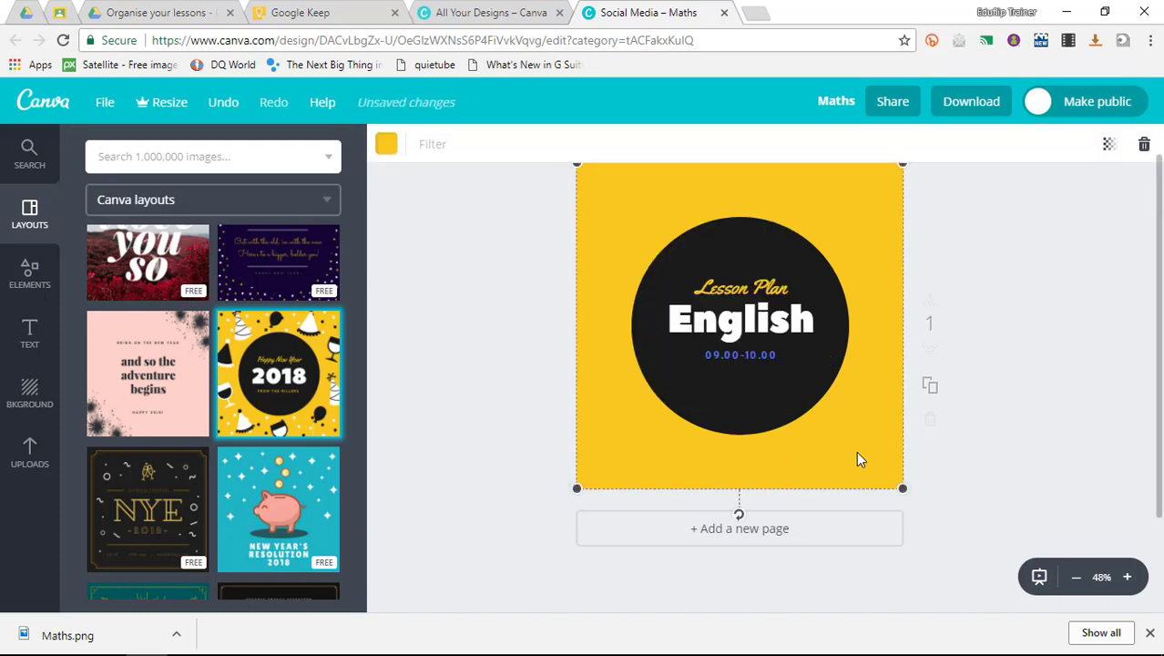
click(387, 143)
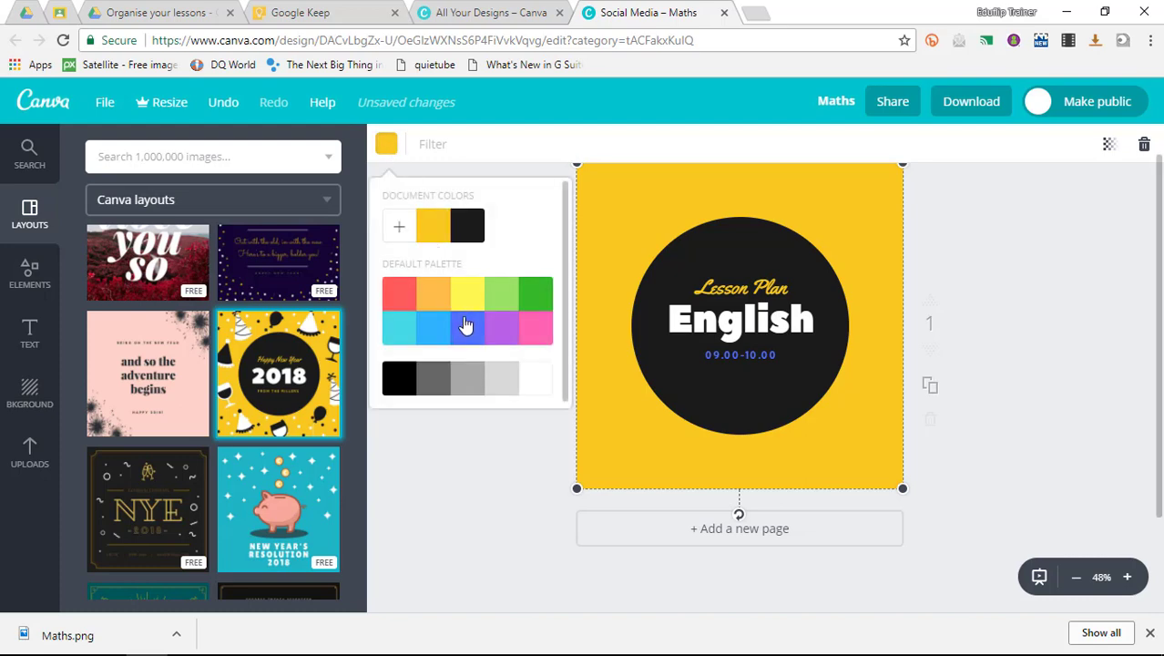
click(466, 328)
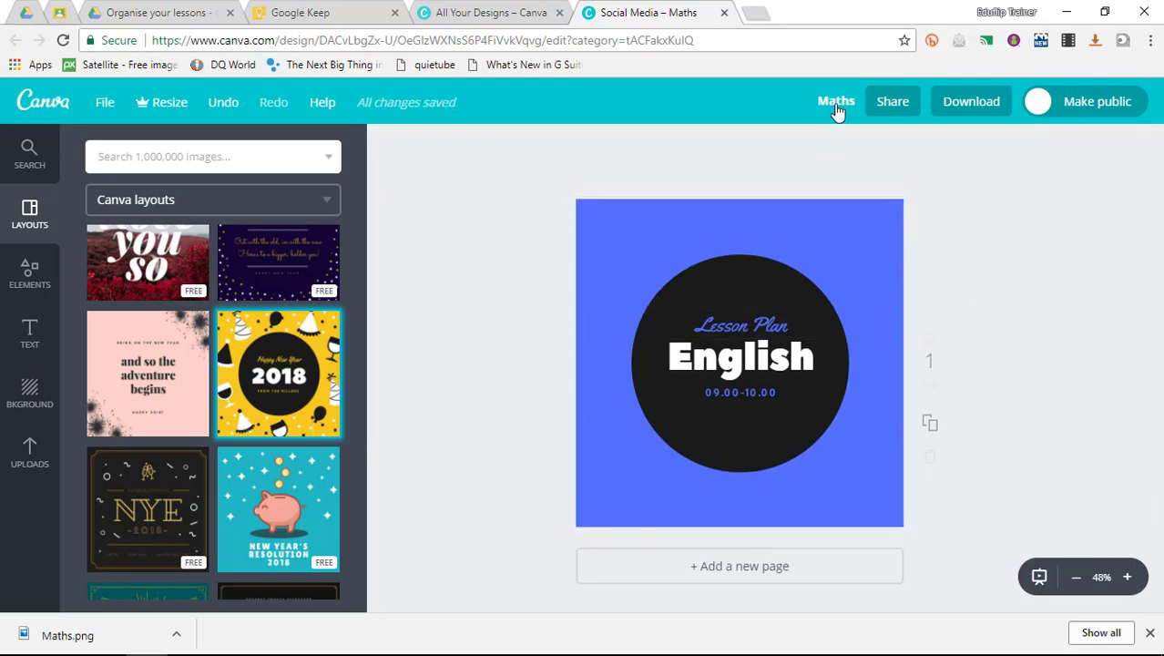
click(836, 101)
text(English)
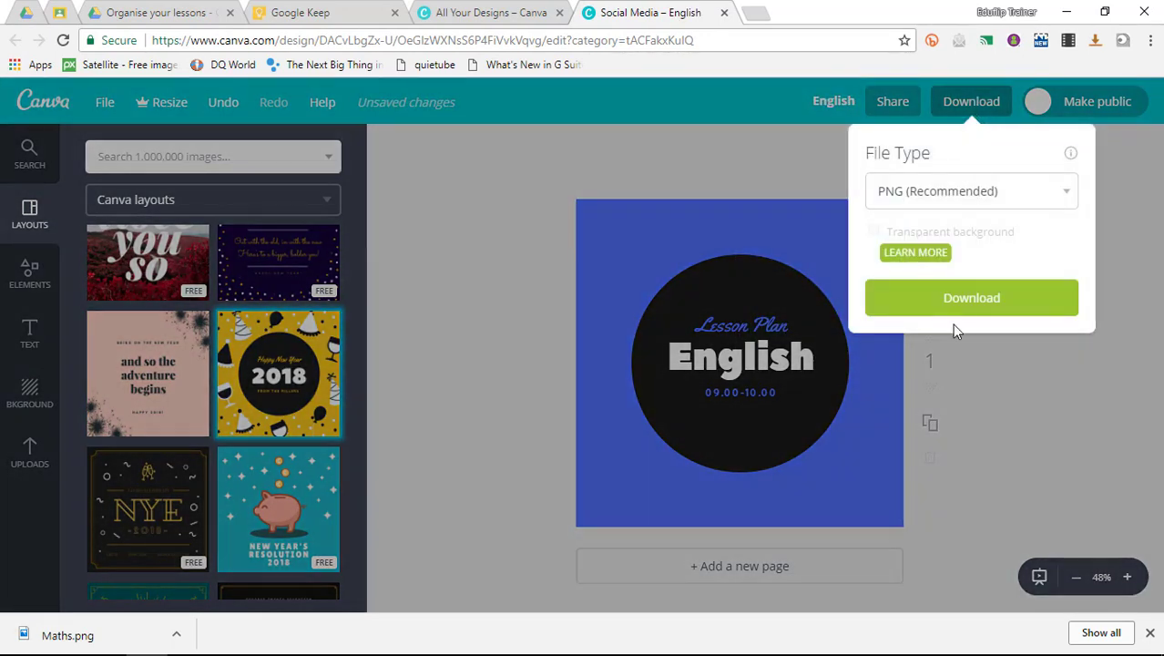
click(971, 297)
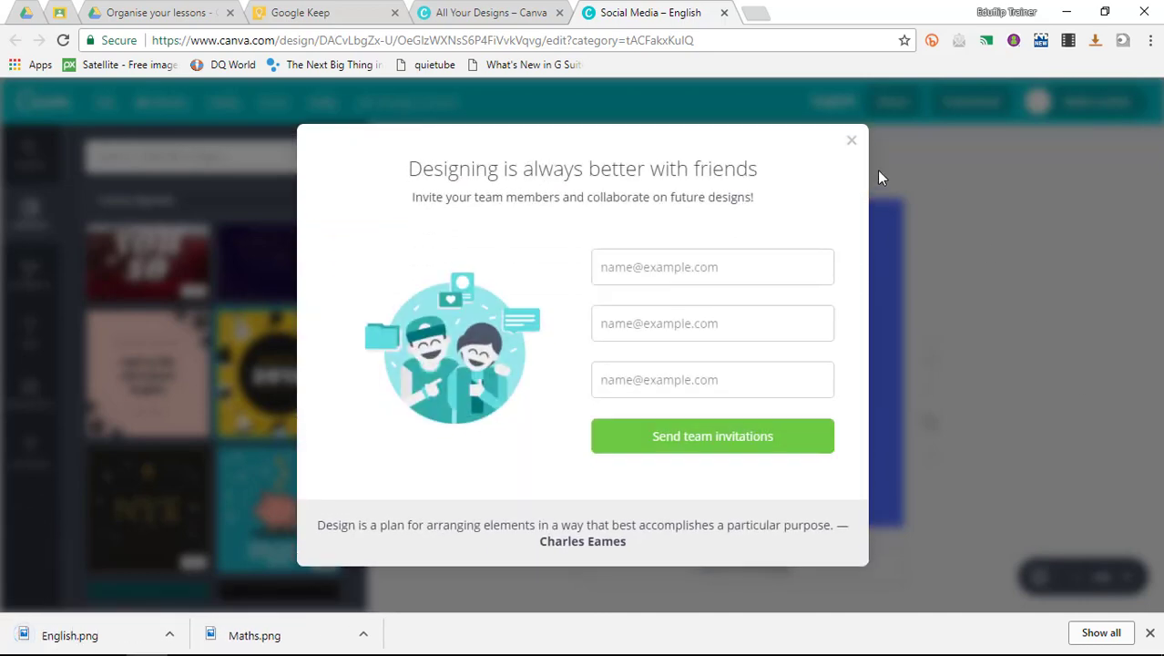
click(852, 140)
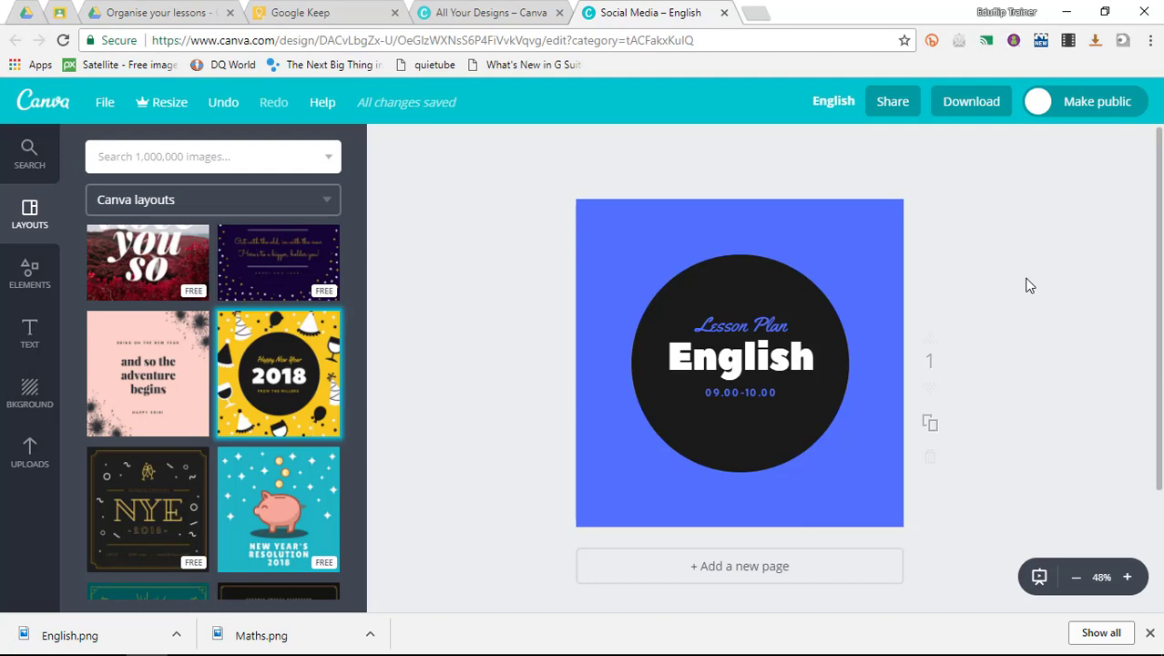
mouse_move(518, 273)
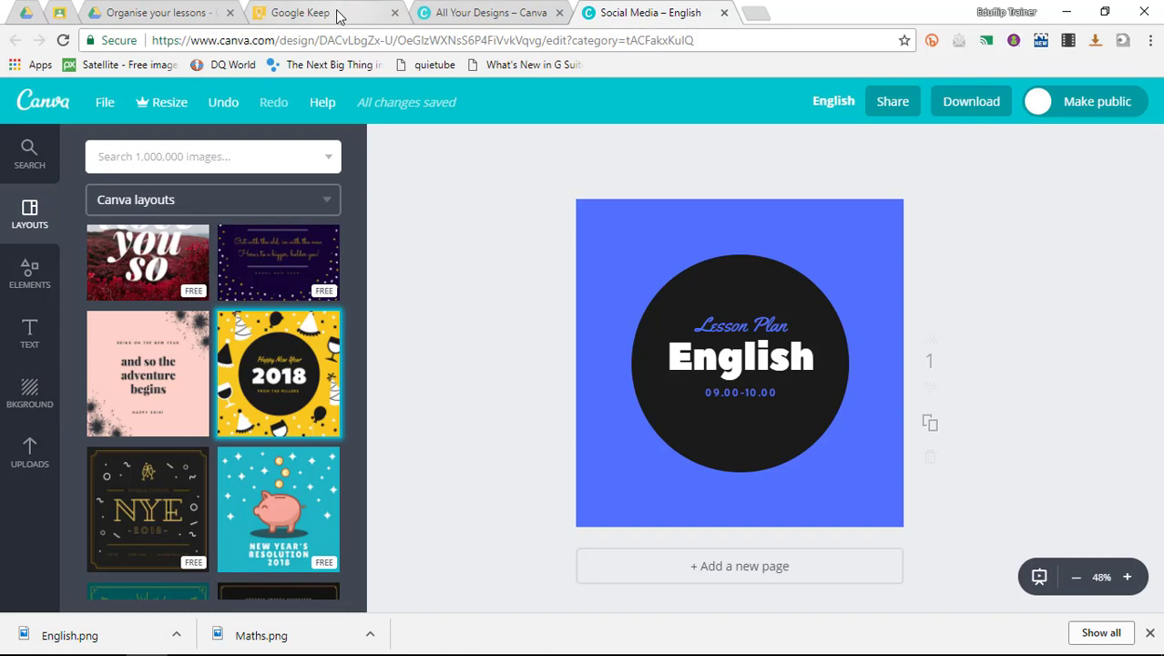
Add a Google Keep note containing the Maths.png image from Downloads.
click(315, 13)
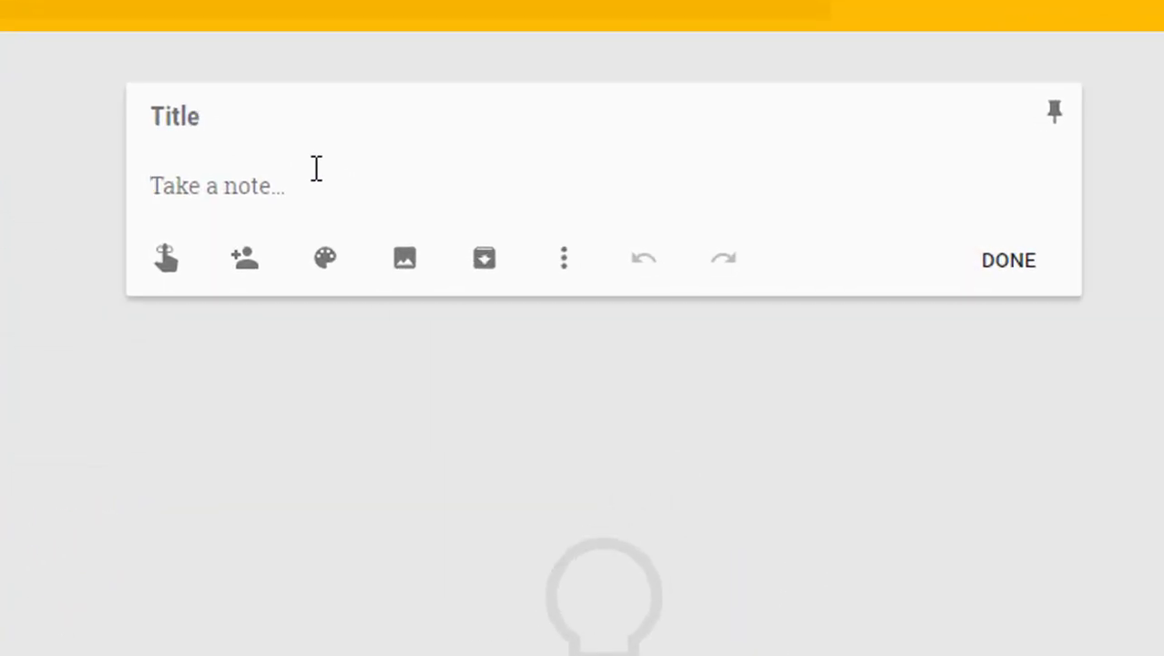
mouse_move(500, 258)
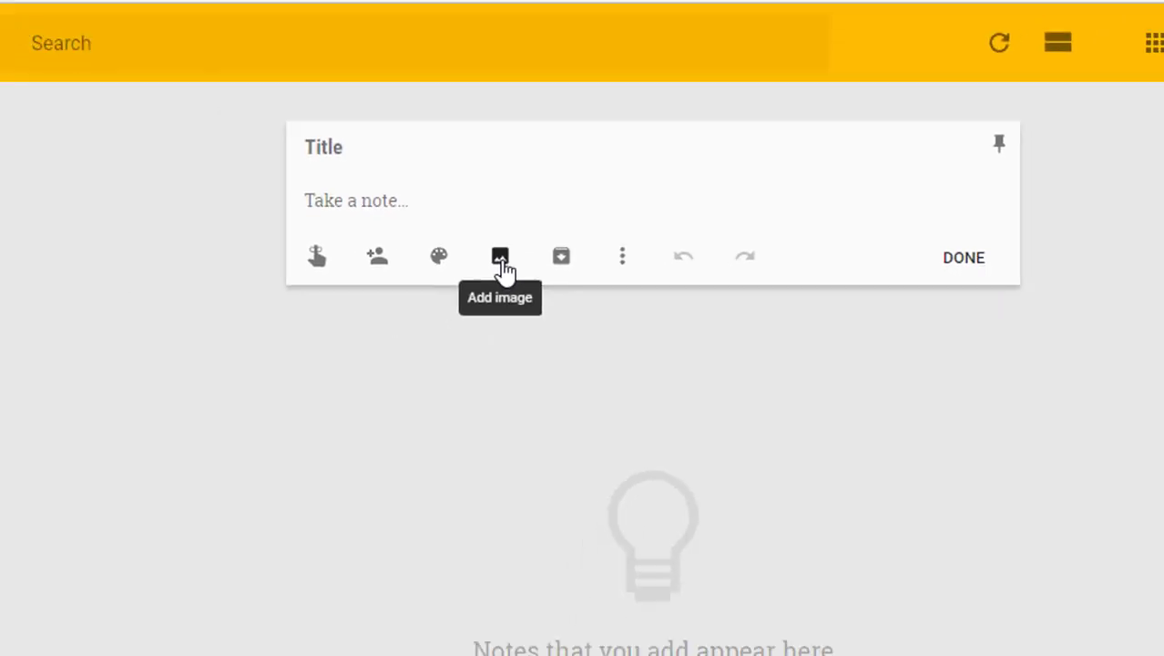
click(499, 255)
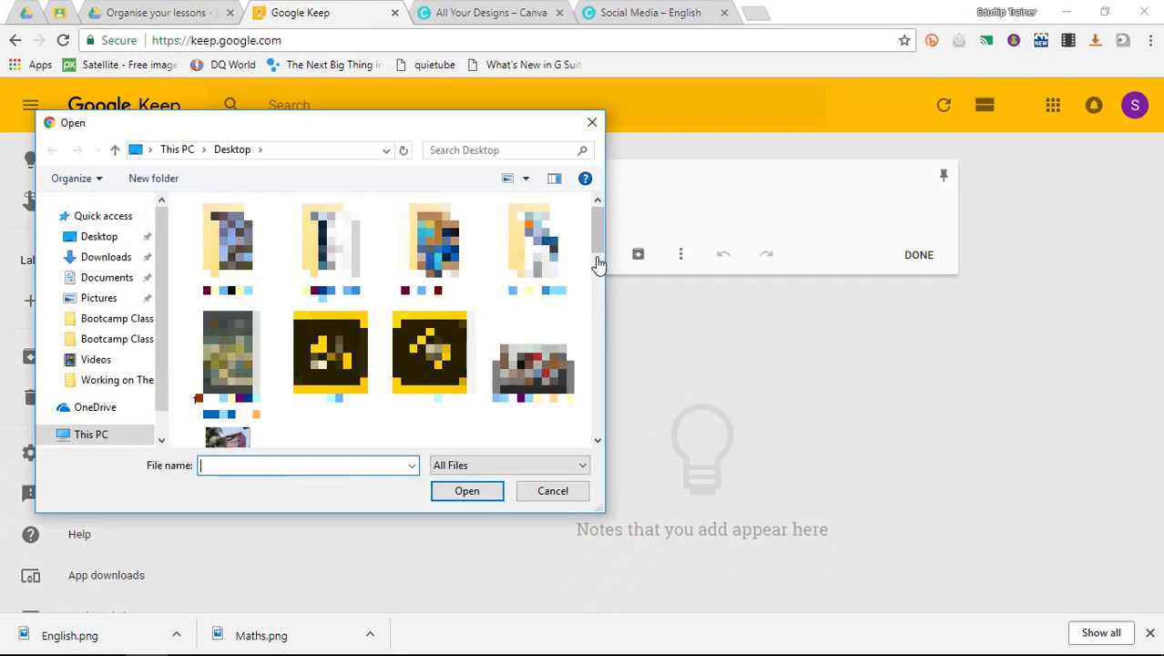
scroll(down, 3)
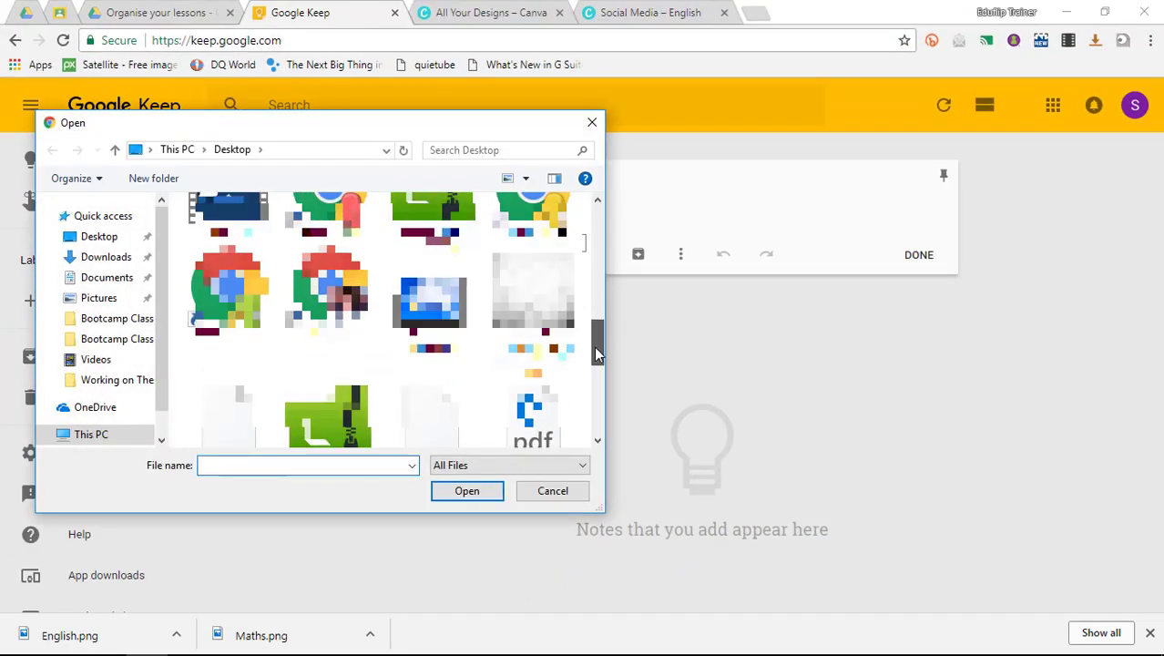
scroll(down, 3)
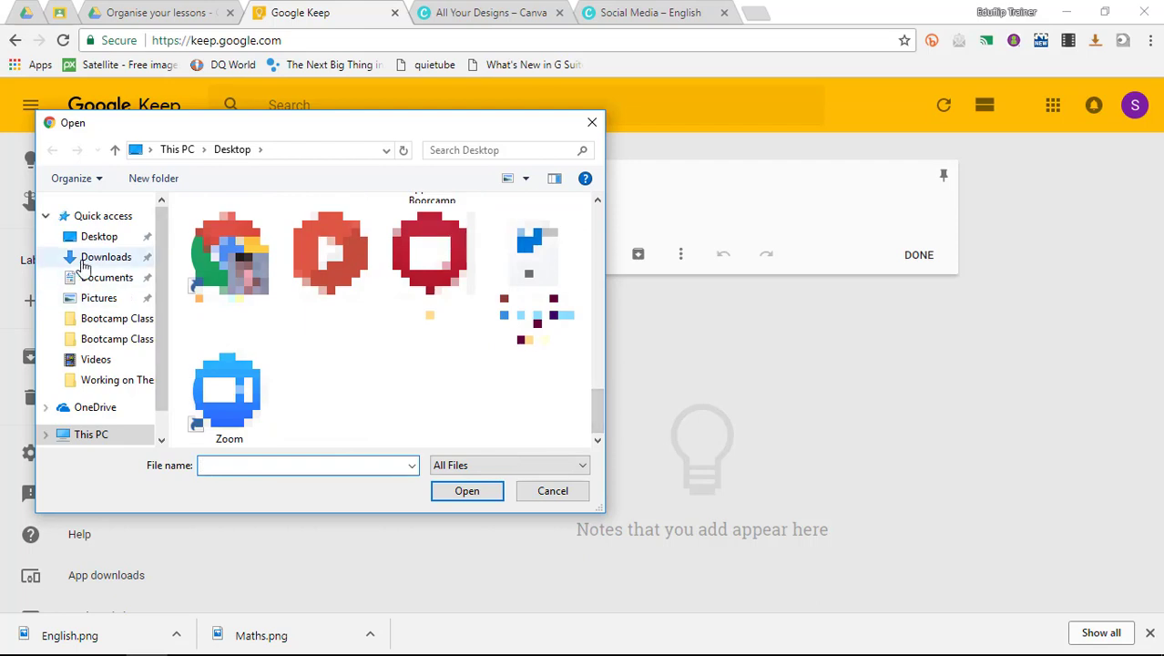
click(106, 256)
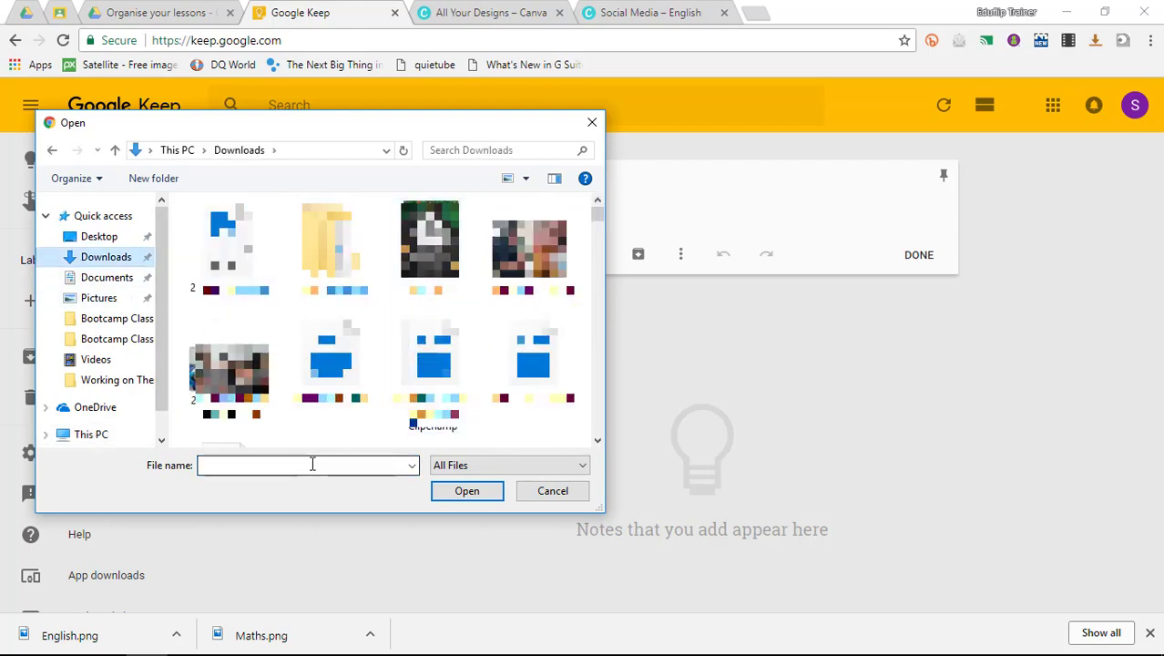
text(math)
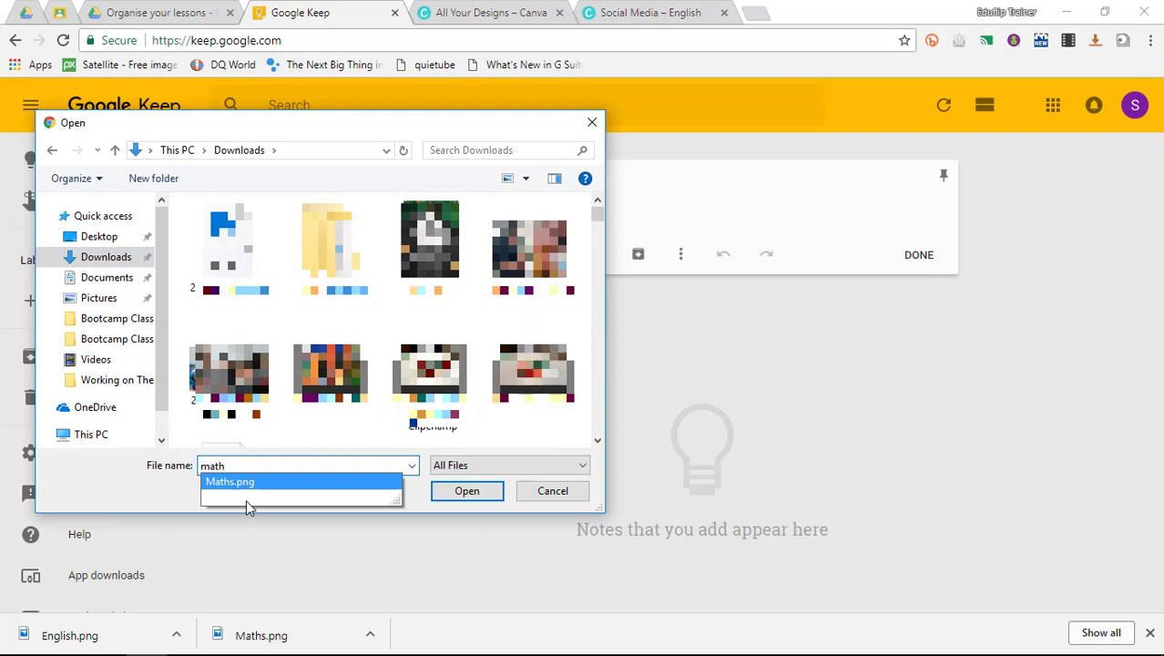
click(230, 481)
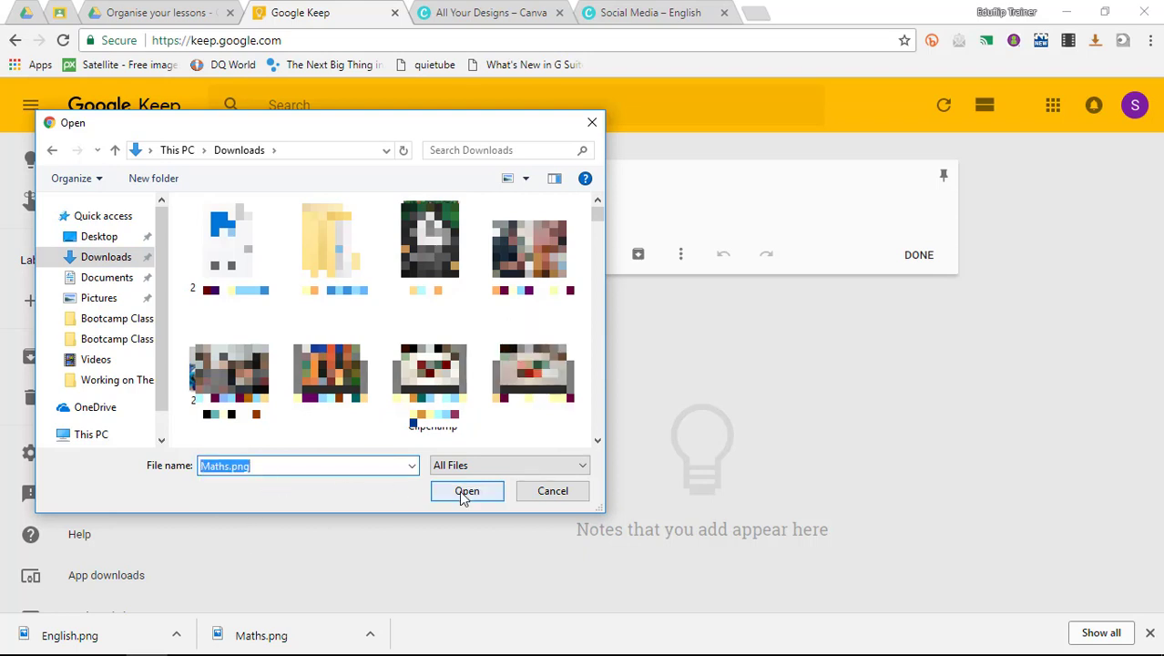
click(467, 491)
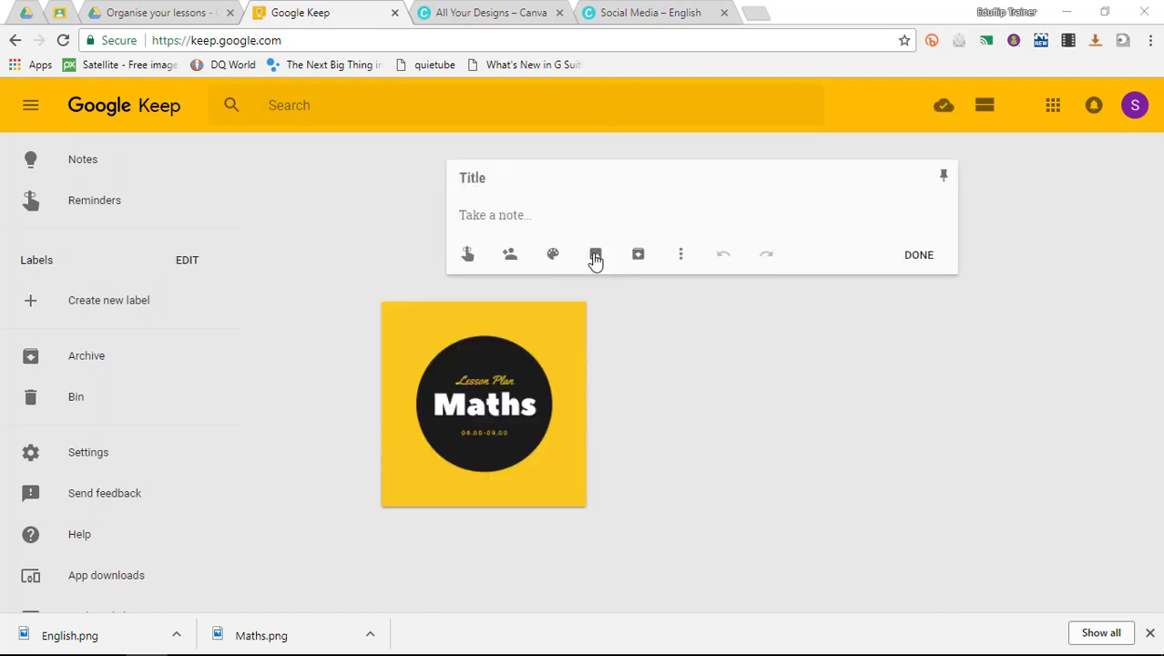
Add another Keep image note with English.png, found by typing 'eng'.
click(595, 254)
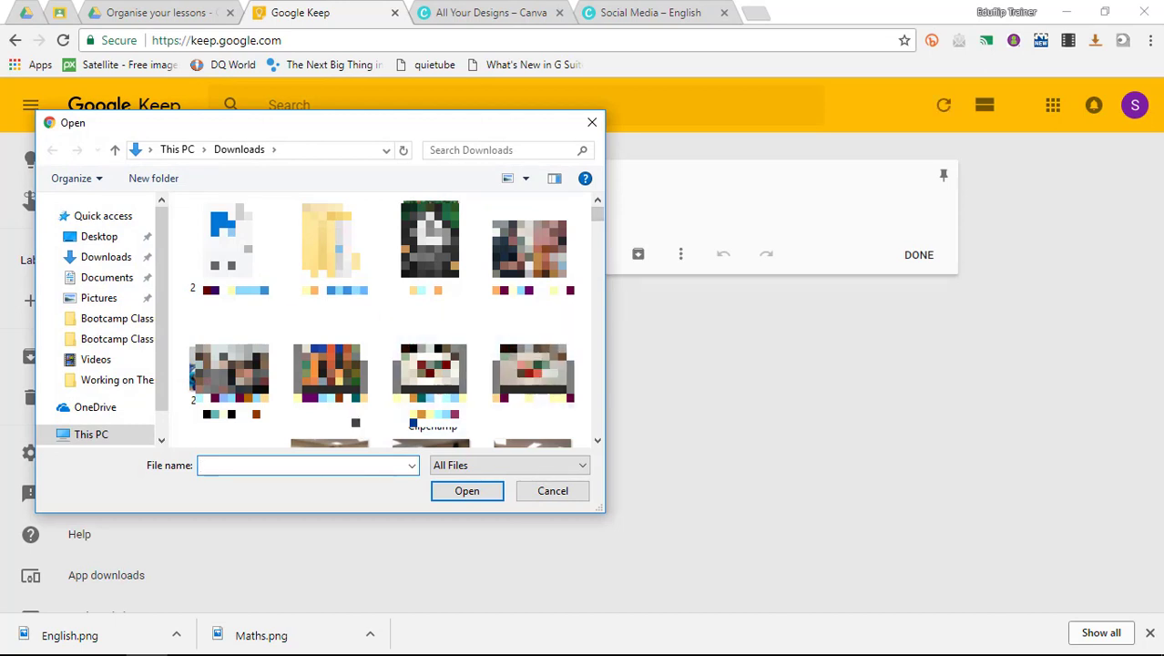
text(eng)
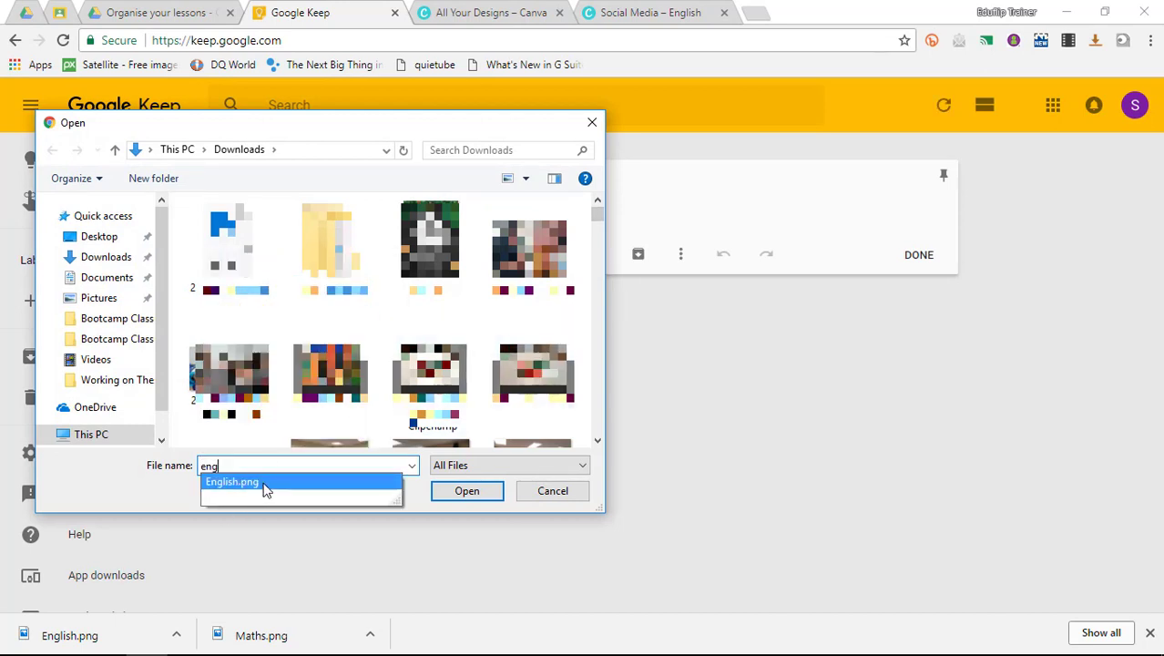
click(467, 491)
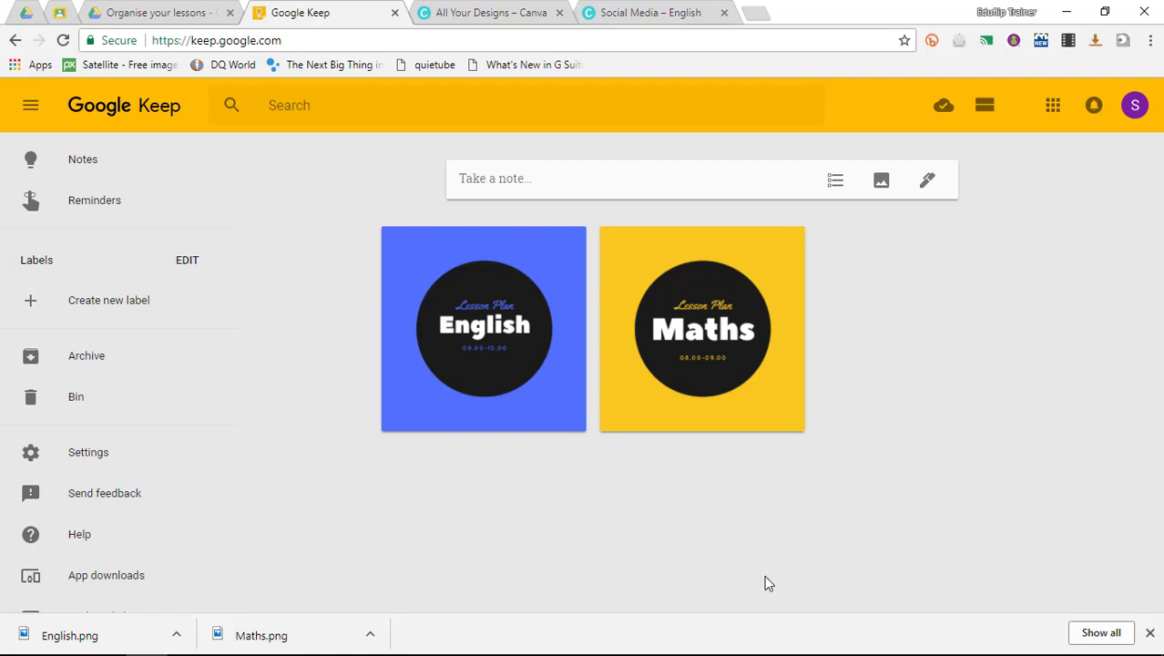
mouse_move(704, 367)
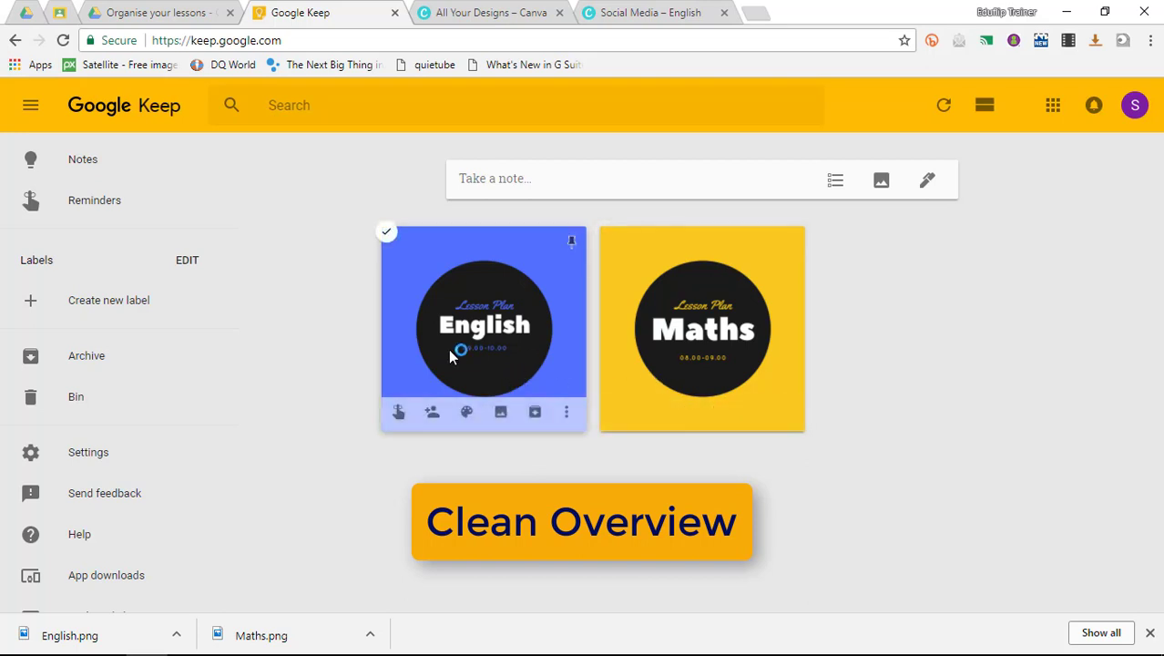
mouse_move(431, 412)
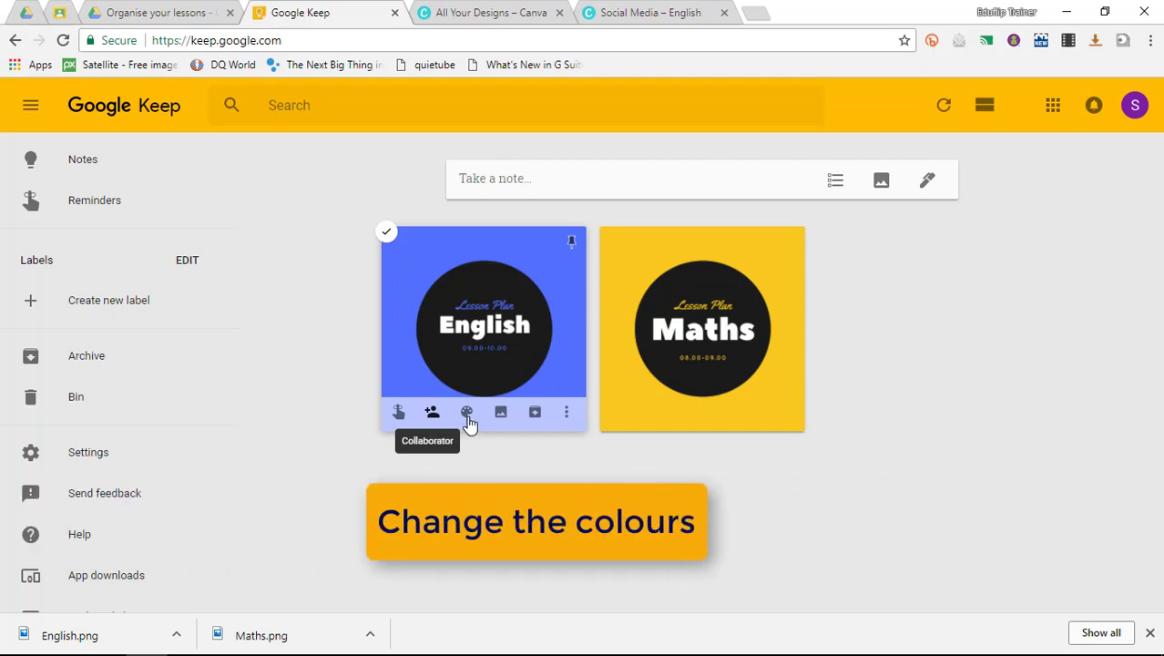
Click the Maths image card on the Keep board to open it.
click(466, 411)
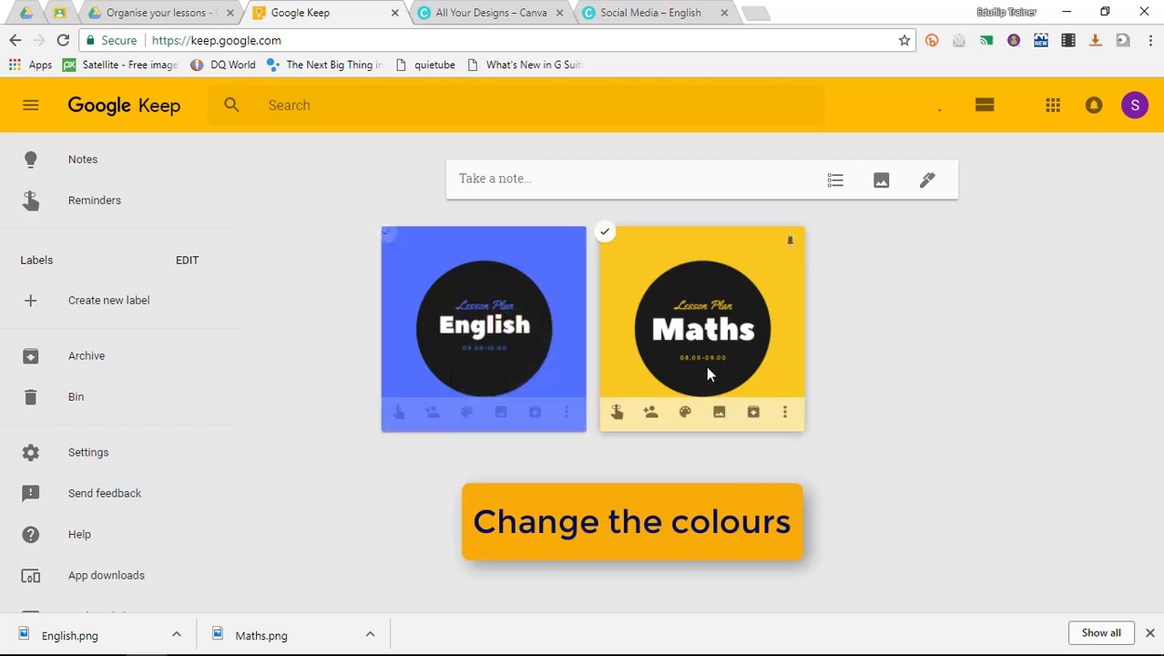
click(685, 412)
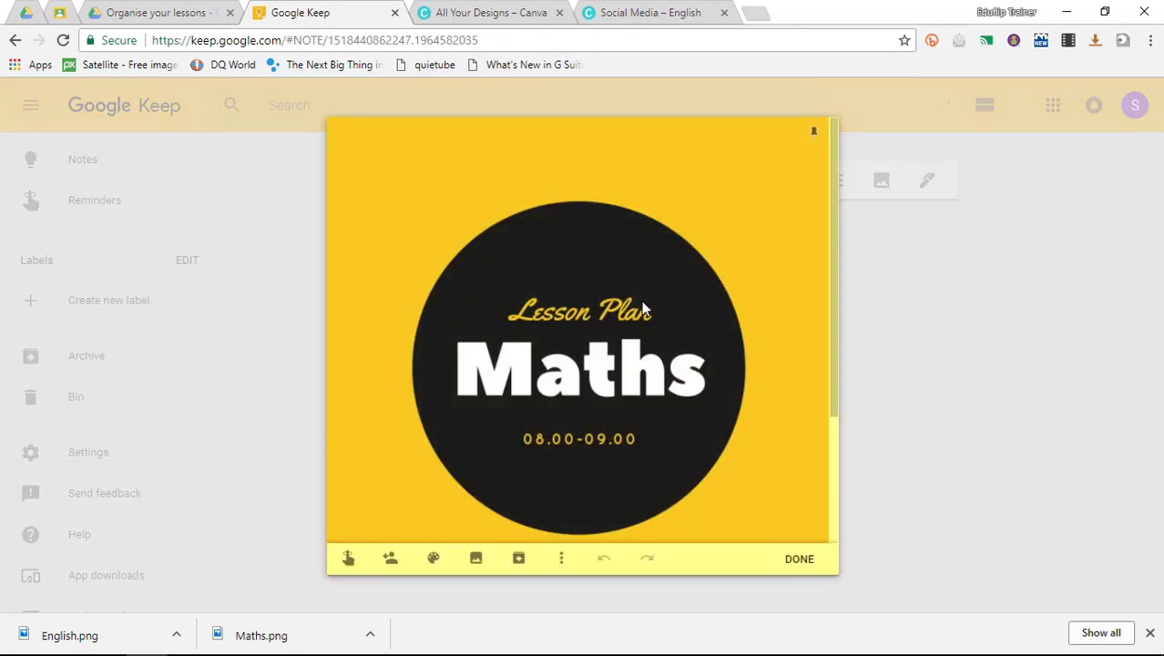
Title the Maths note 'Lesson Title' and write 'Objectives' in its body.
scroll(down, 3)
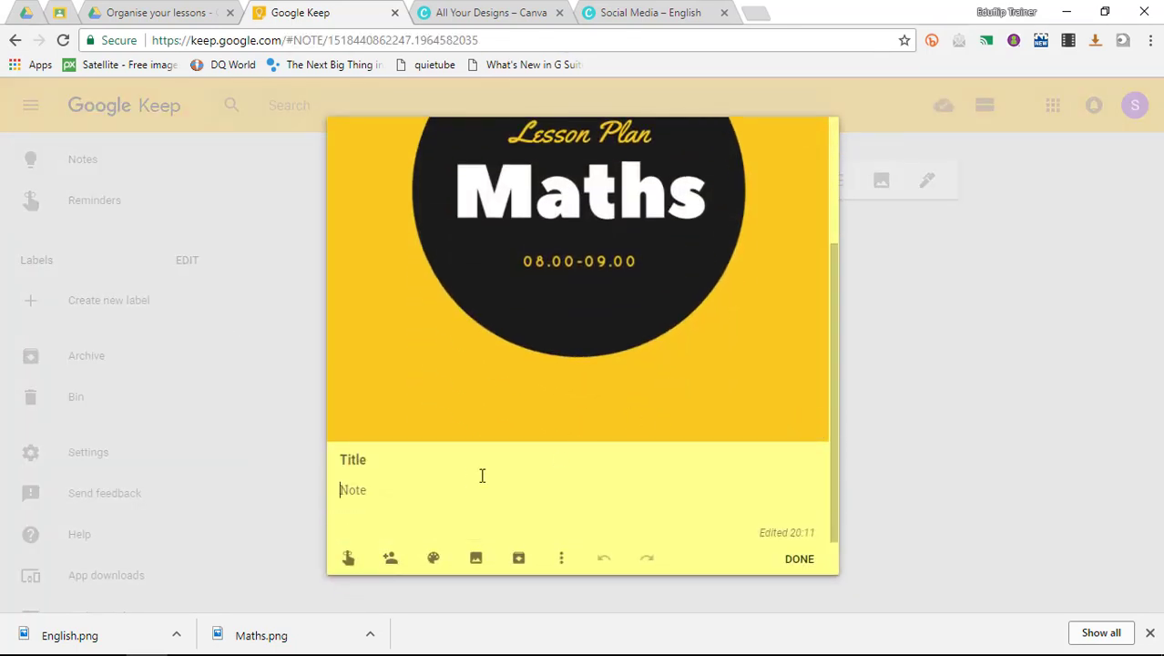
click(371, 459)
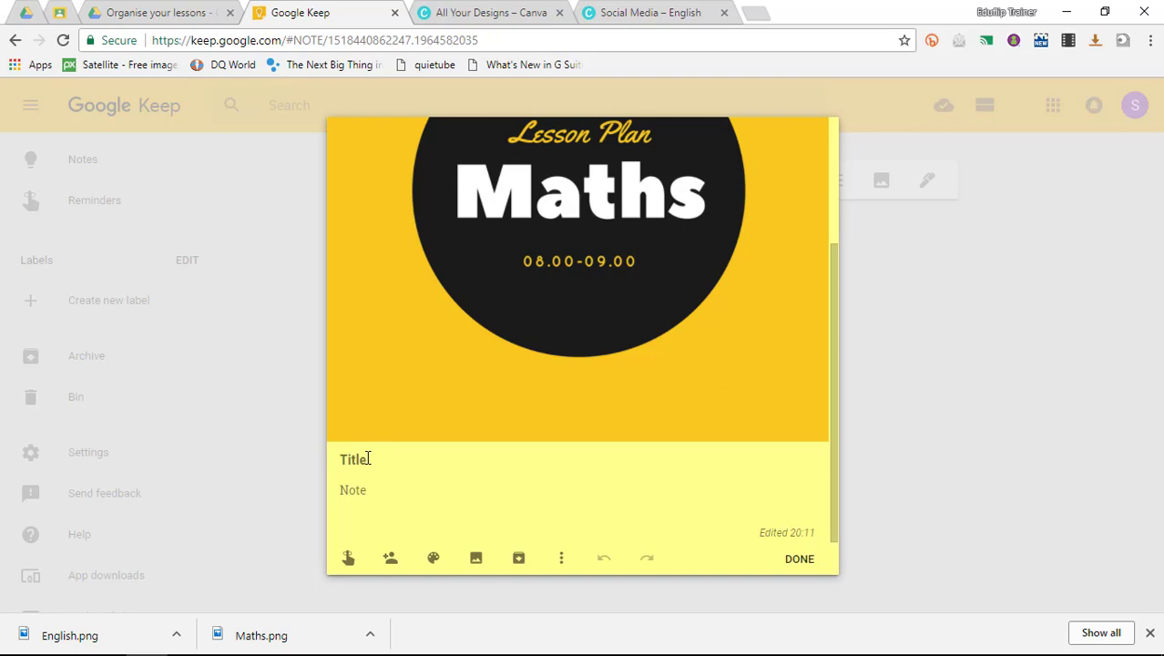
text(Lesson Title)
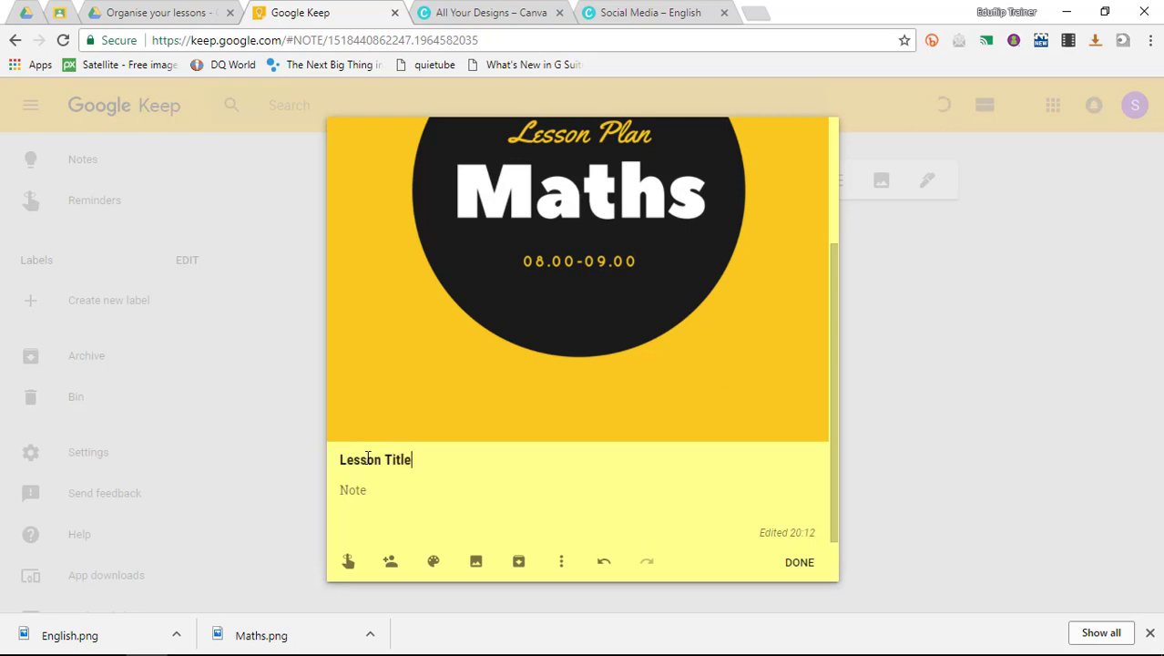
text(0)
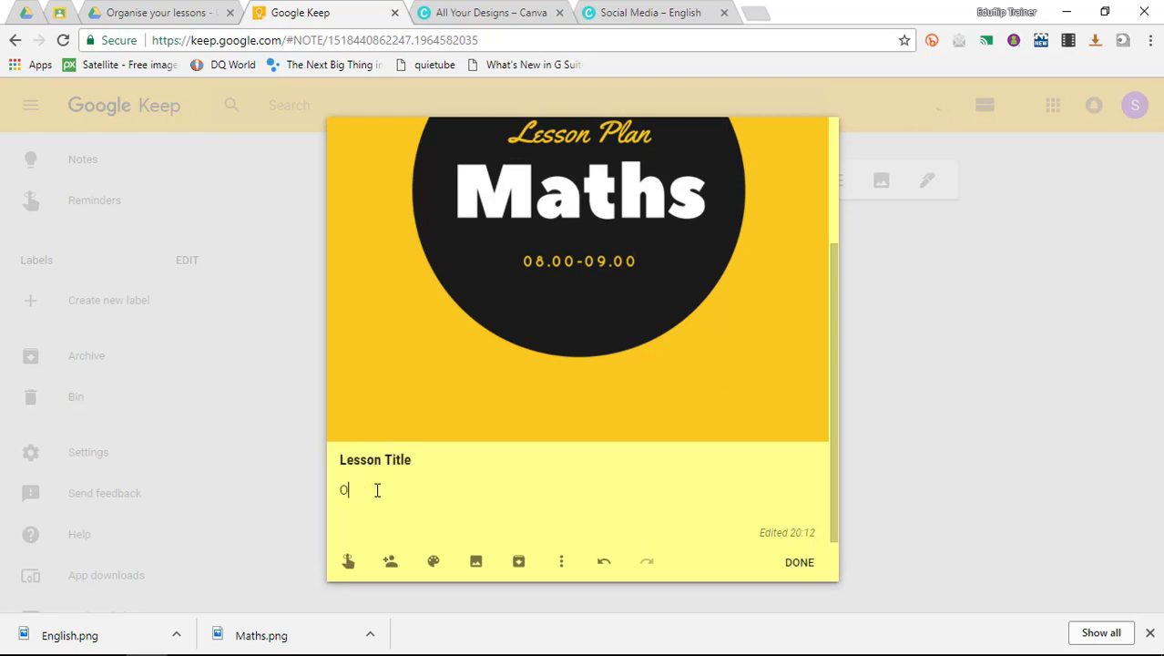
text(bject)
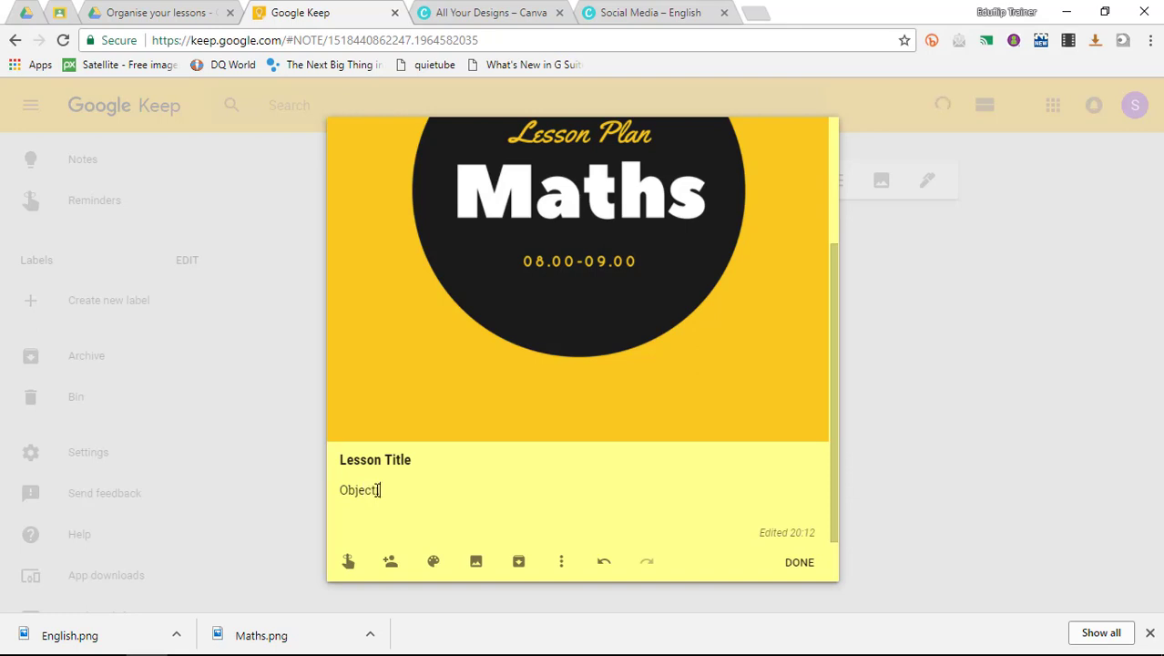
text(ives)
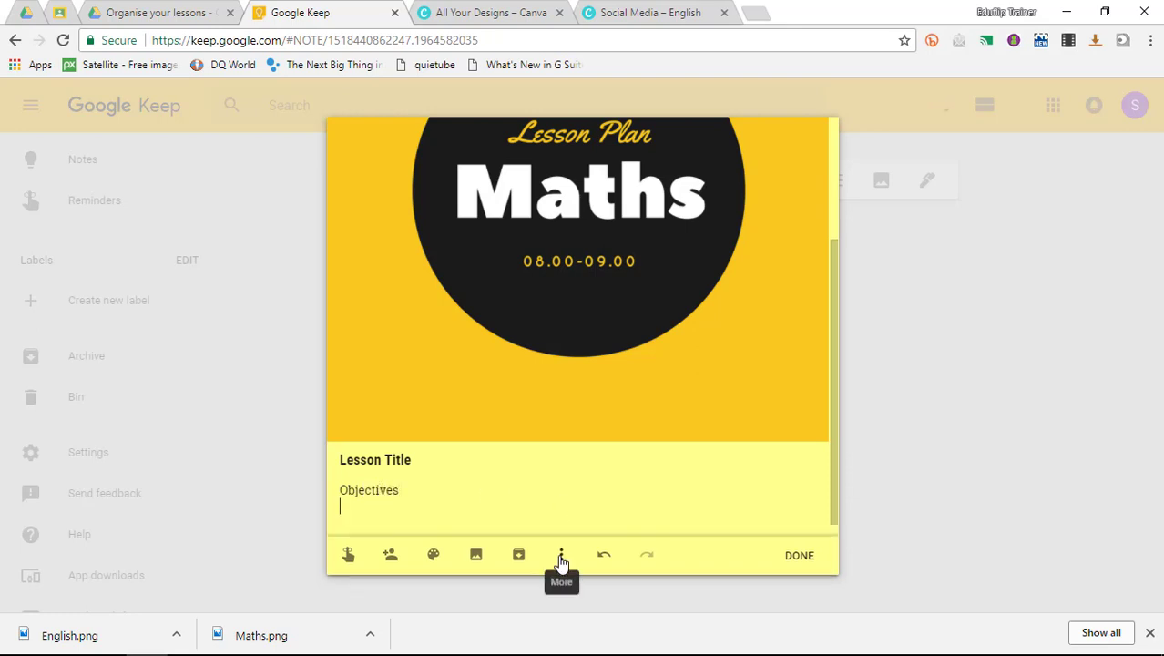
Make the Maths note a checklist of Objectives, Objective 1 and Objective 2, then close it.
click(561, 555)
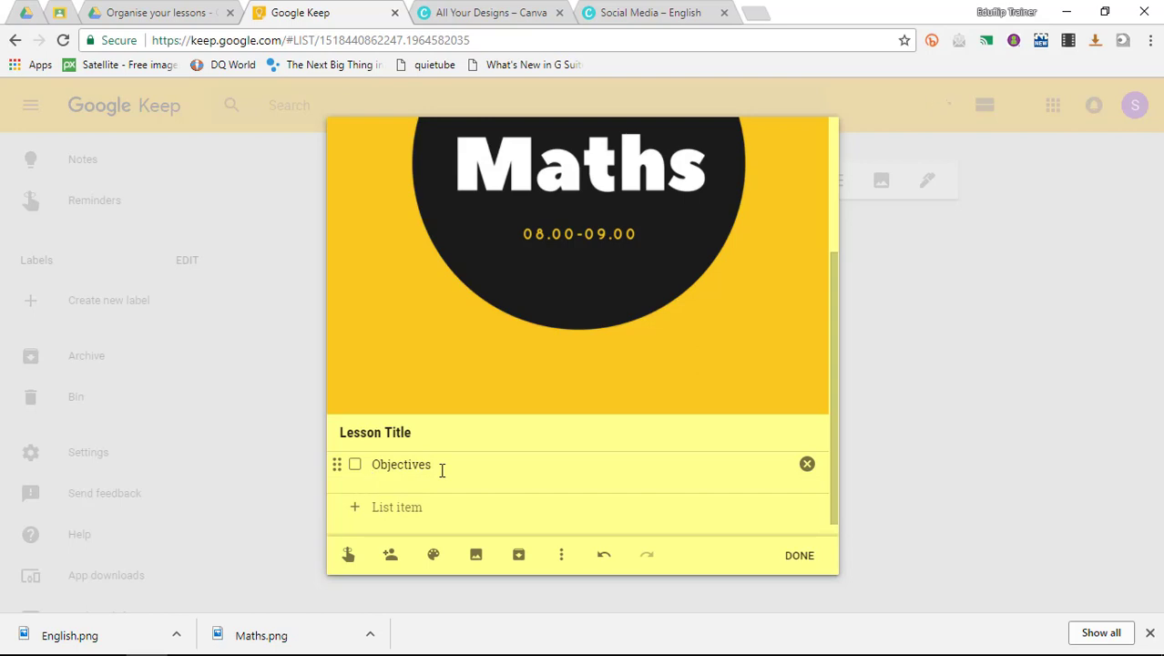
text(Objective 1)
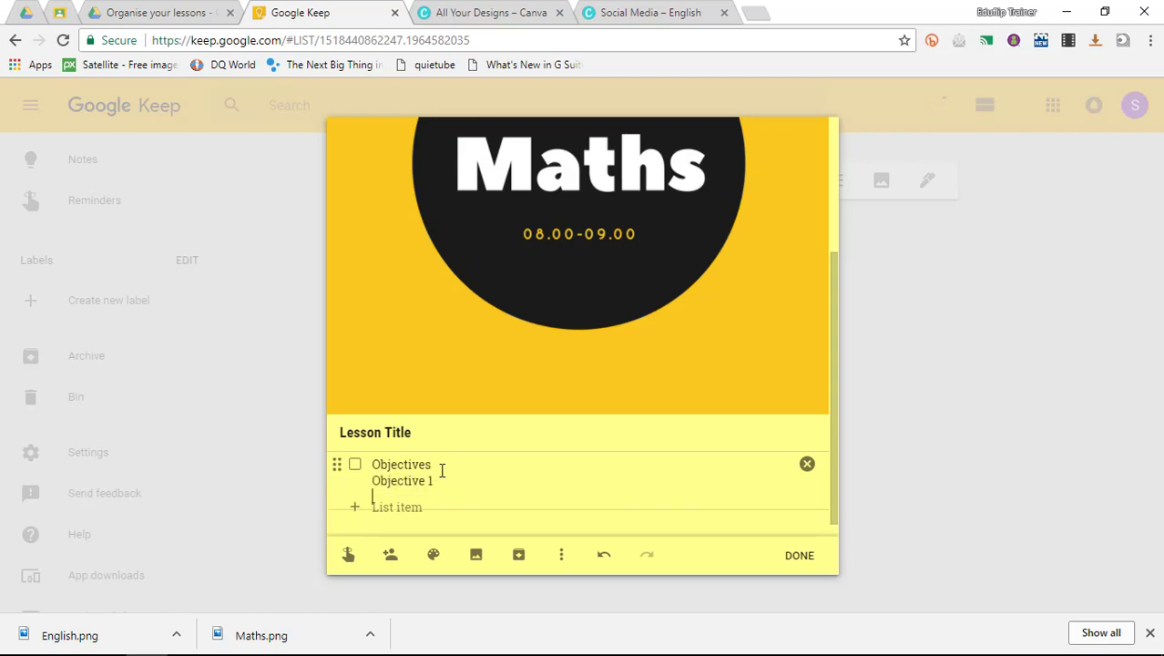
text(Objective)
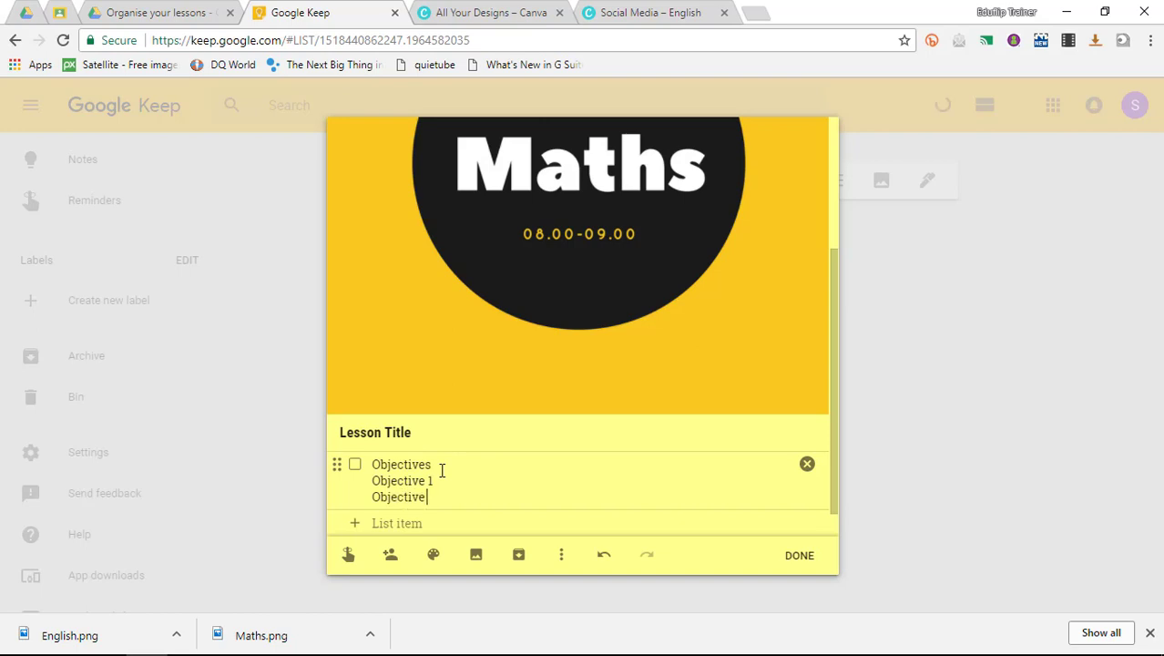
text(2)
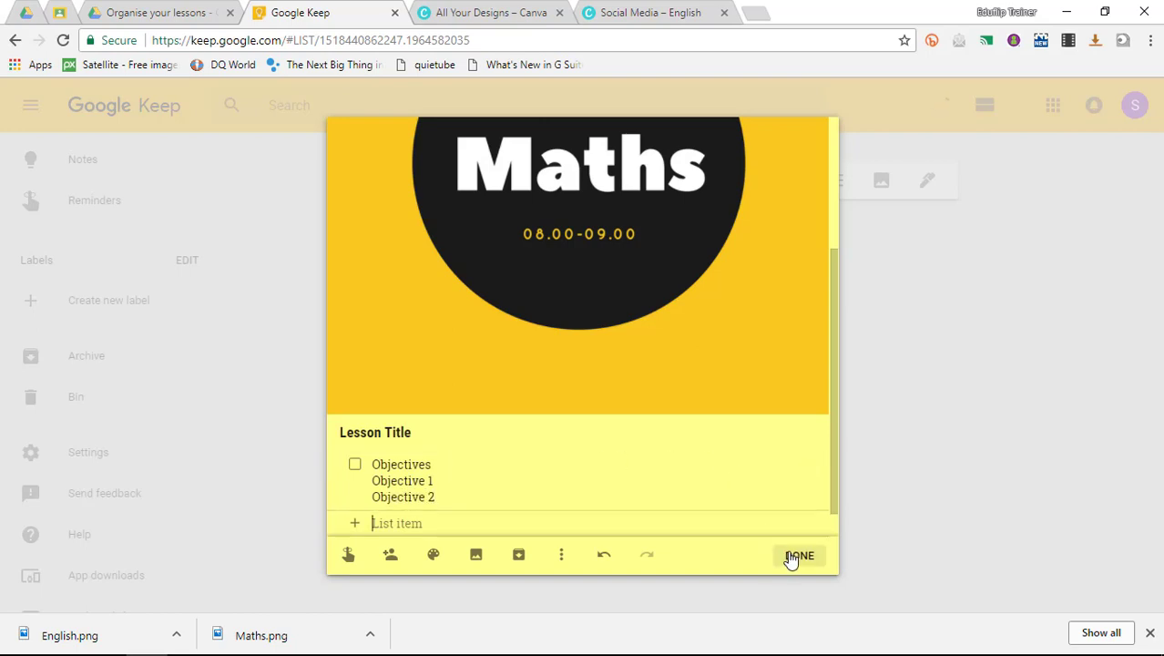
click(800, 555)
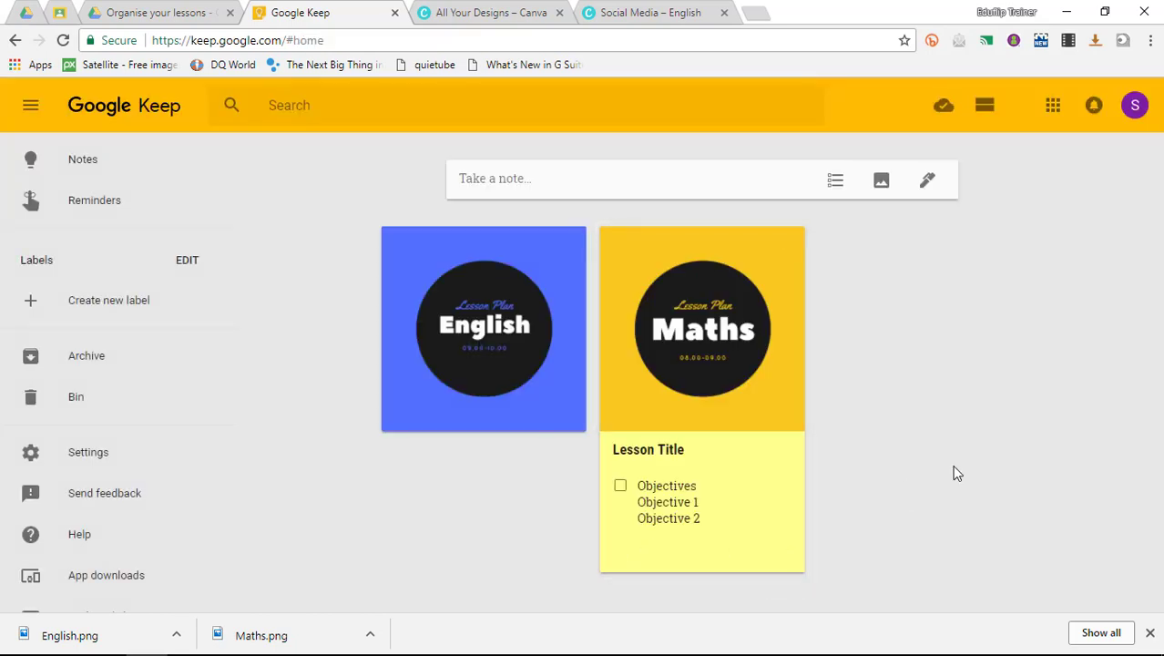